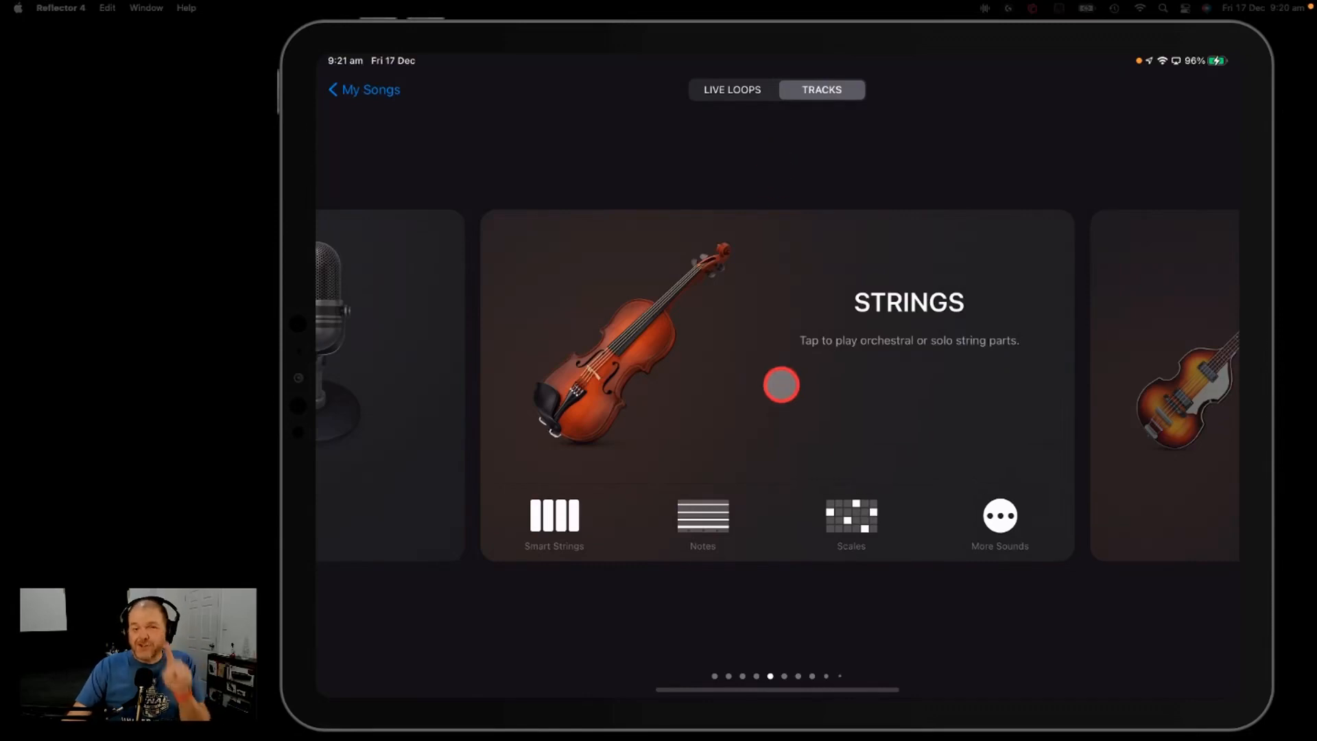
Step: Play the orchestral strings with the violas part toggled, then review the strings and Classical Grand regions in tracks view
{"action": "left_click", "coordinate": [780, 384]}
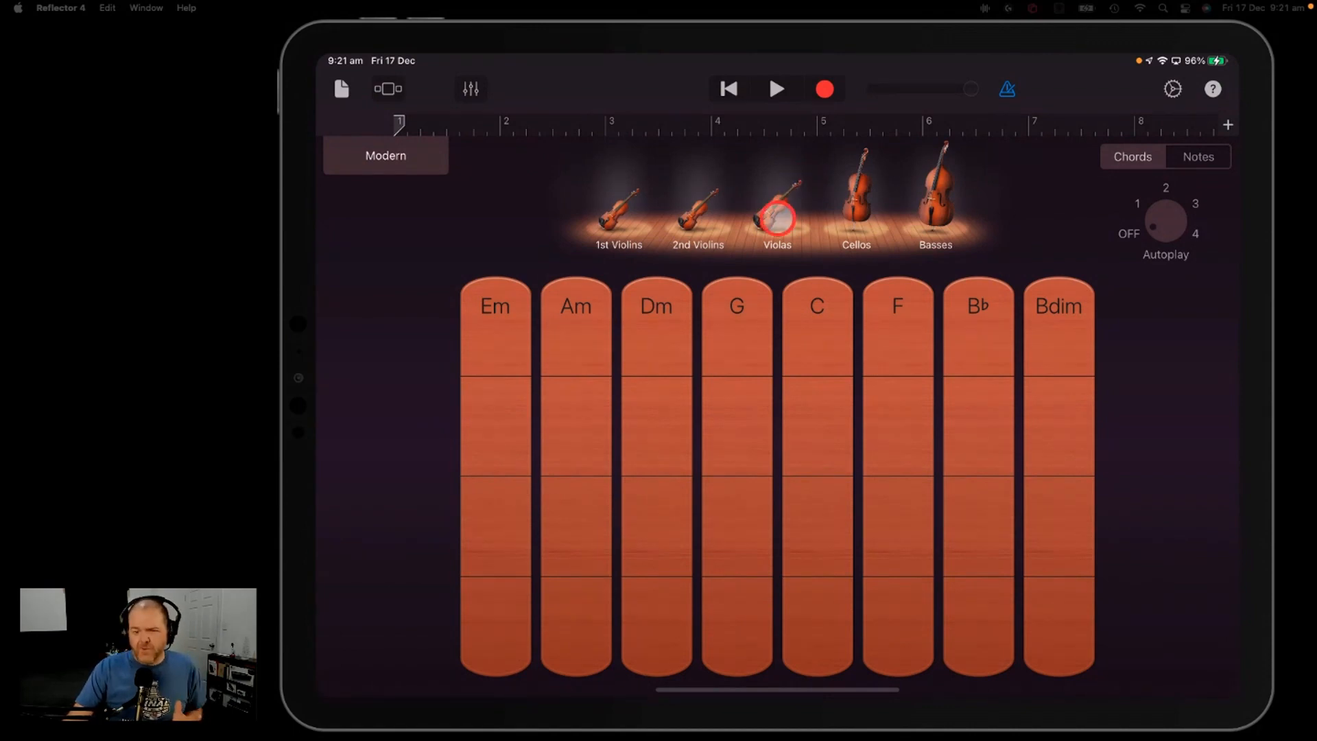
{"action": "left_click", "coordinate": [910, 241]}
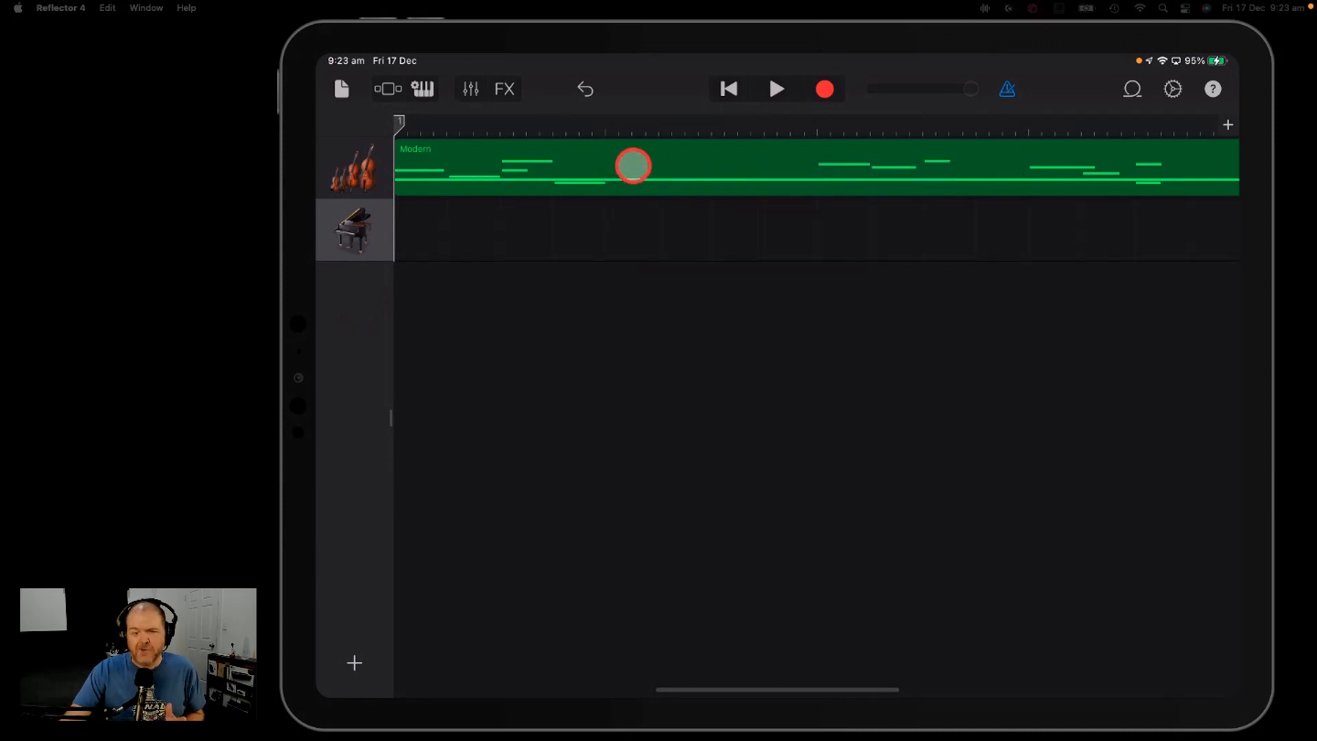
{"action": "left_click", "coordinate": [632, 166]}
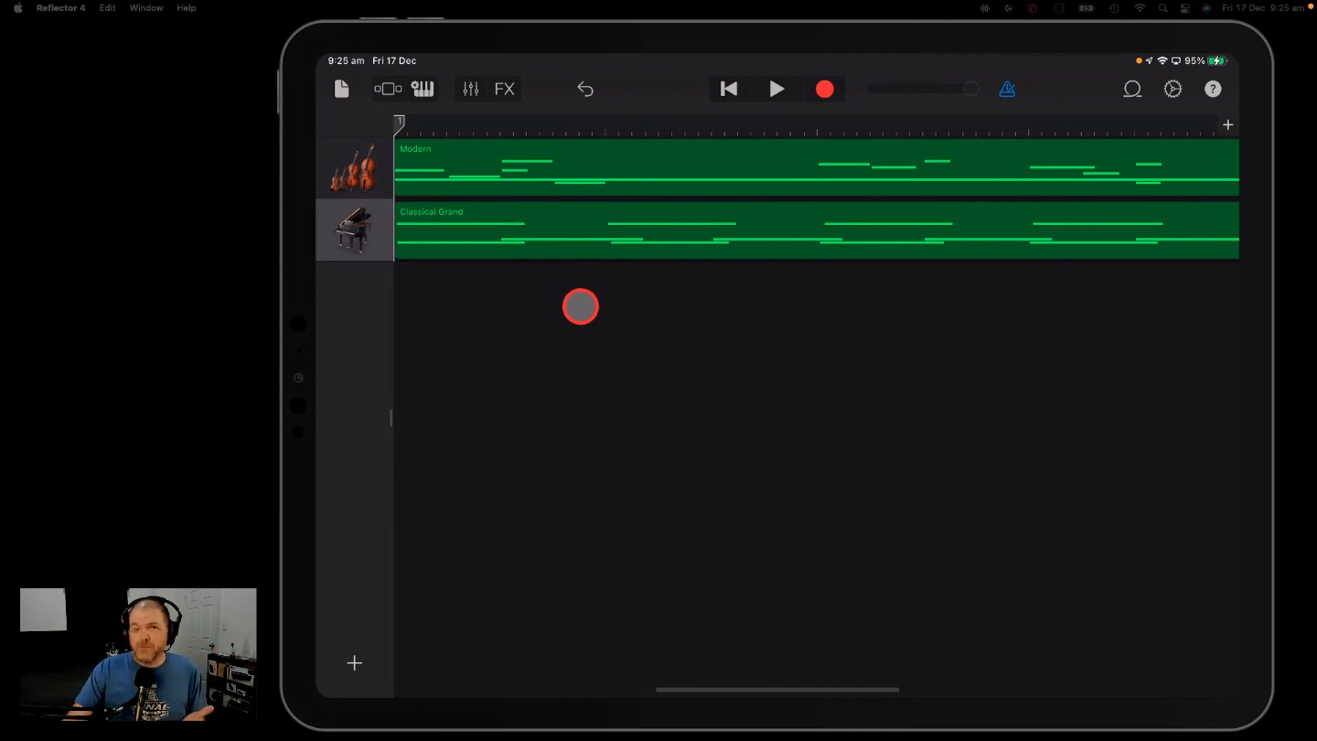
{"action": "left_click", "coordinate": [352, 167]}
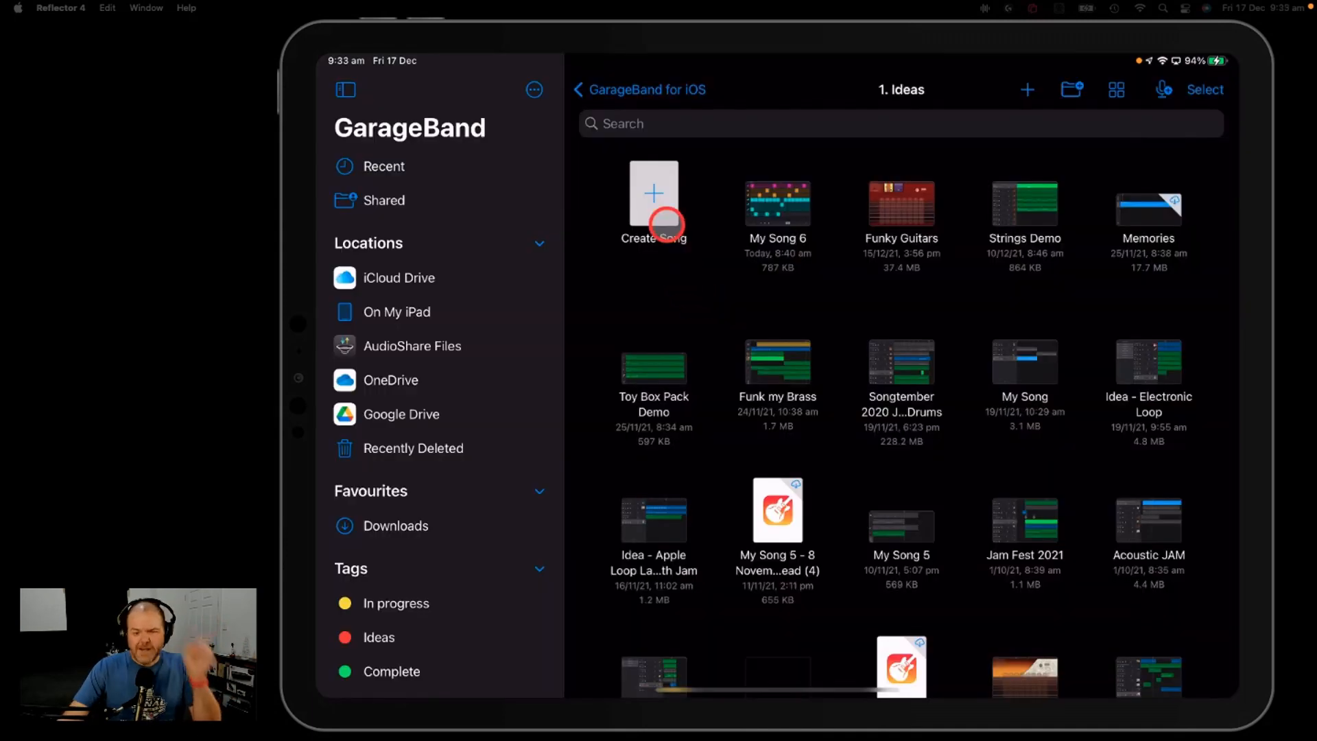
Step: Create a new song, record Smart Strings chords with Autoplay set to 2, and view the region in tracks
{"action": "left_click", "coordinate": [652, 199]}
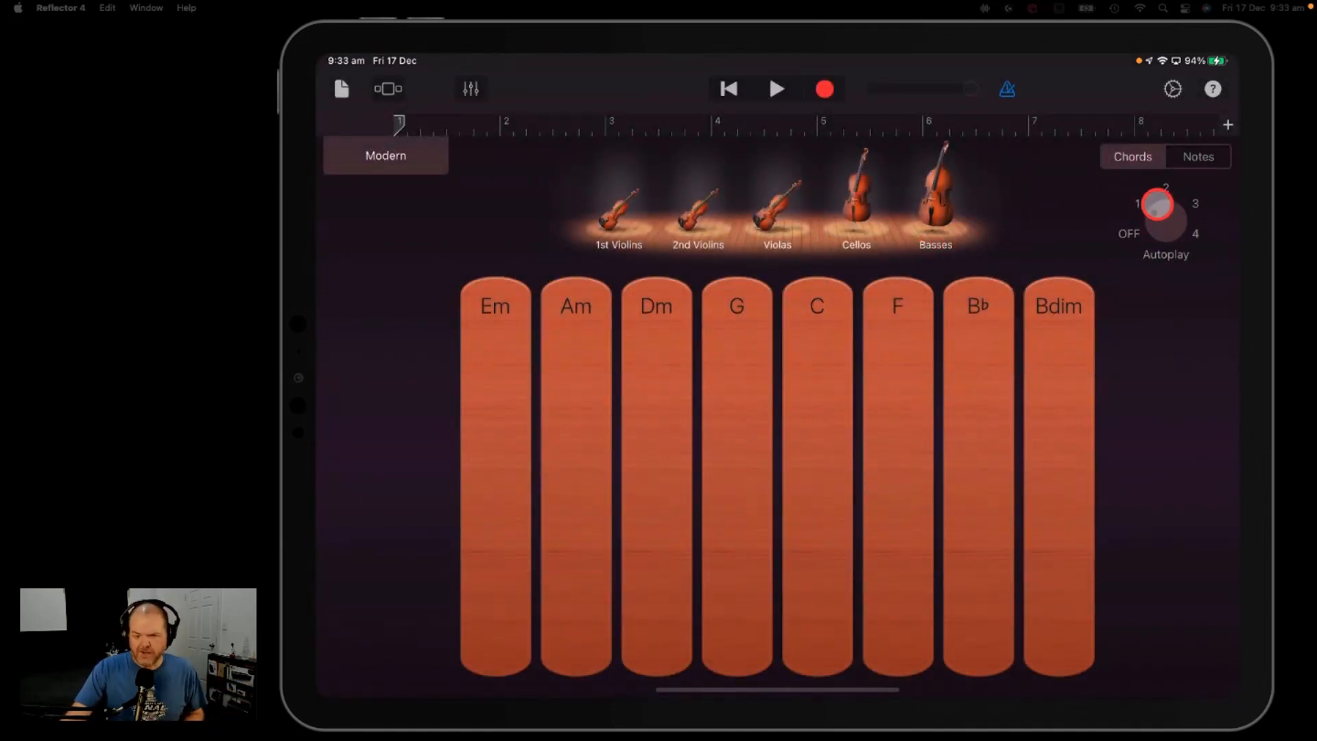
{"action": "left_click", "coordinate": [654, 416]}
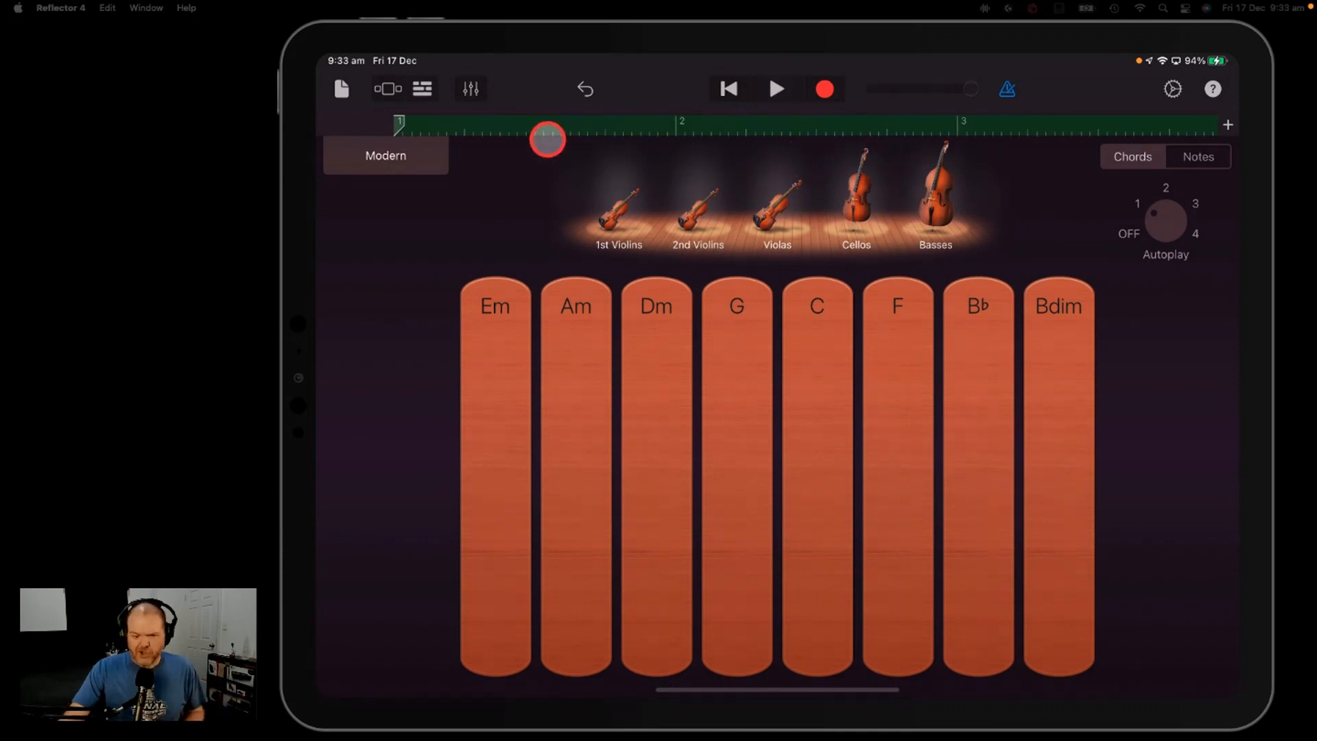
{"action": "left_click", "coordinate": [422, 88]}
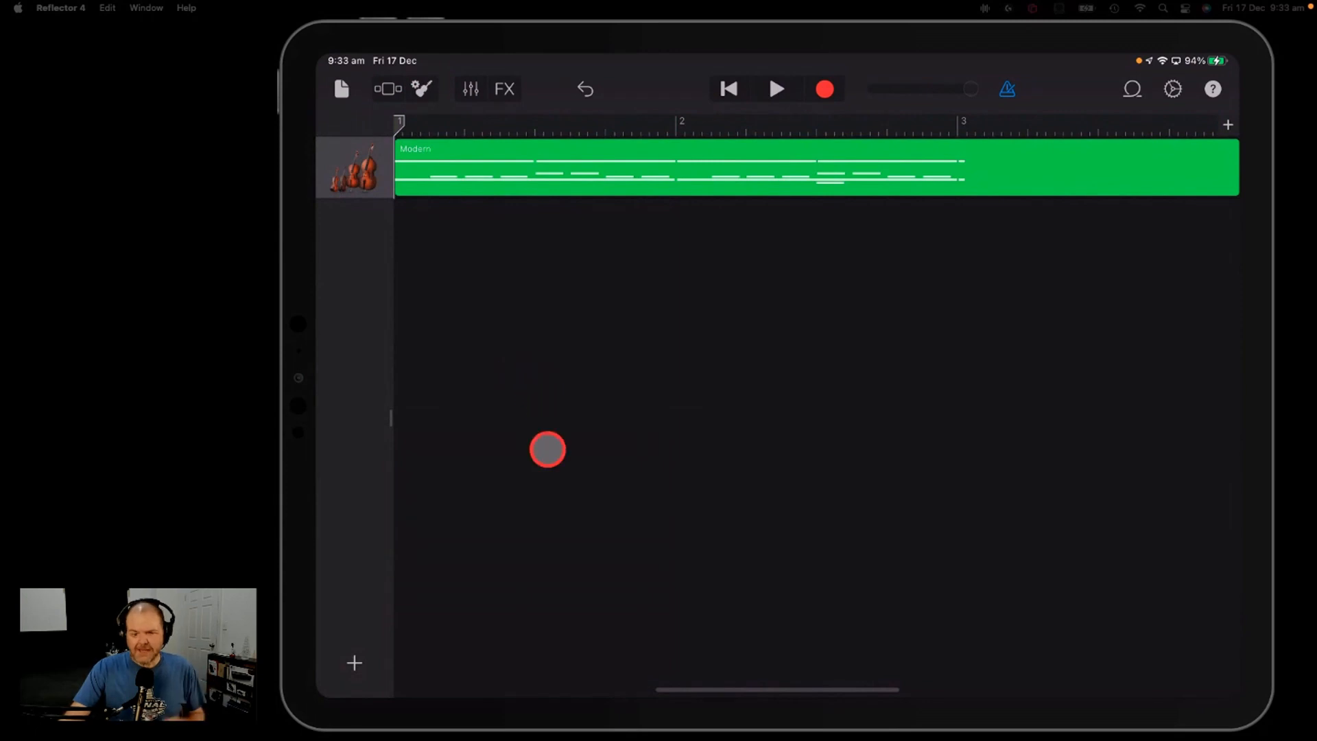
Step: Add an Audio Recorder track above the strings and record a short audio clip on it
{"action": "left_click", "coordinate": [353, 663]}
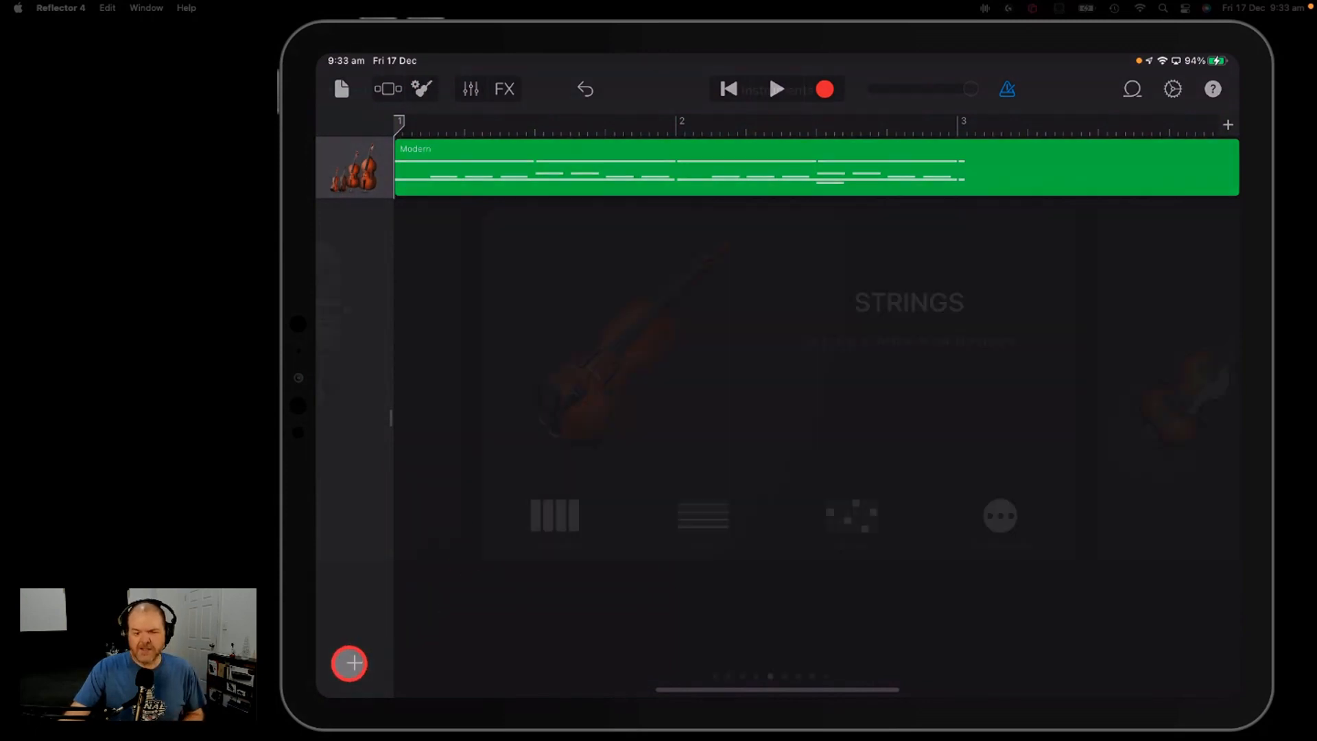
{"action": "left_click", "coordinate": [349, 662]}
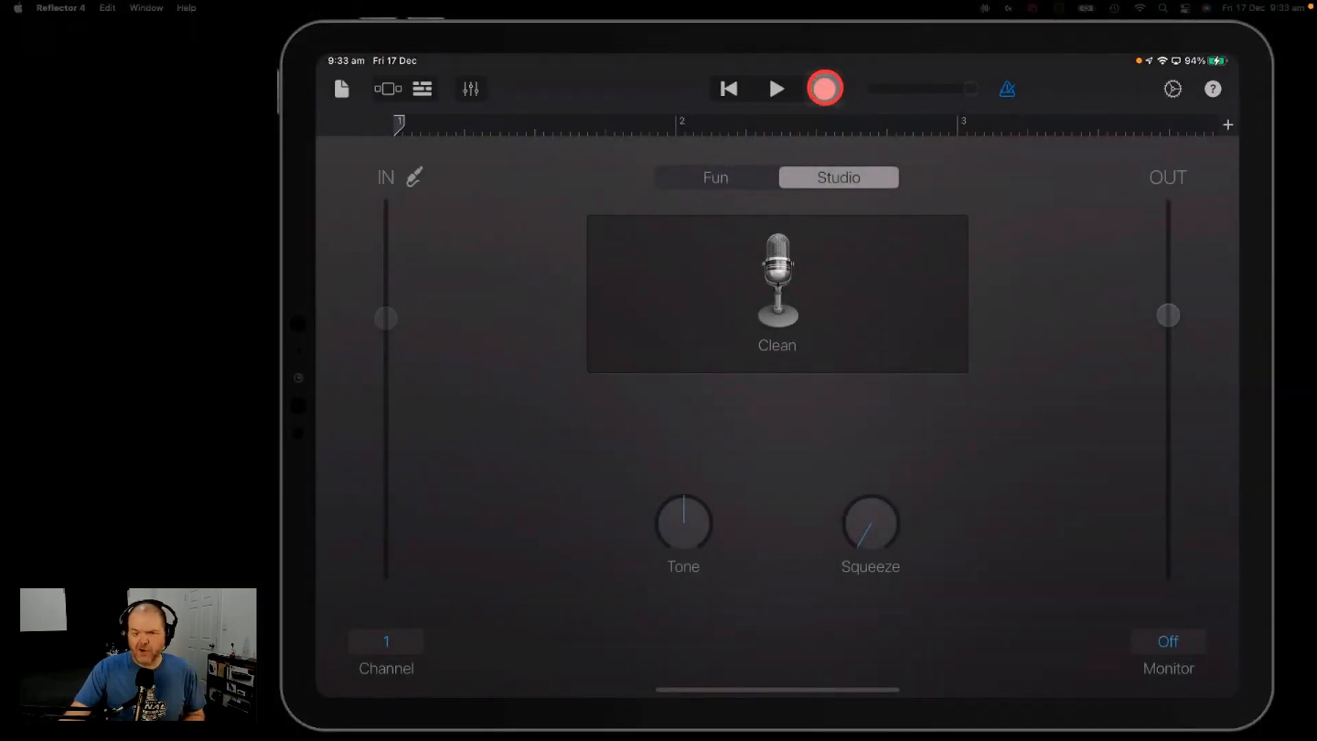
{"action": "left_click", "coordinate": [825, 88]}
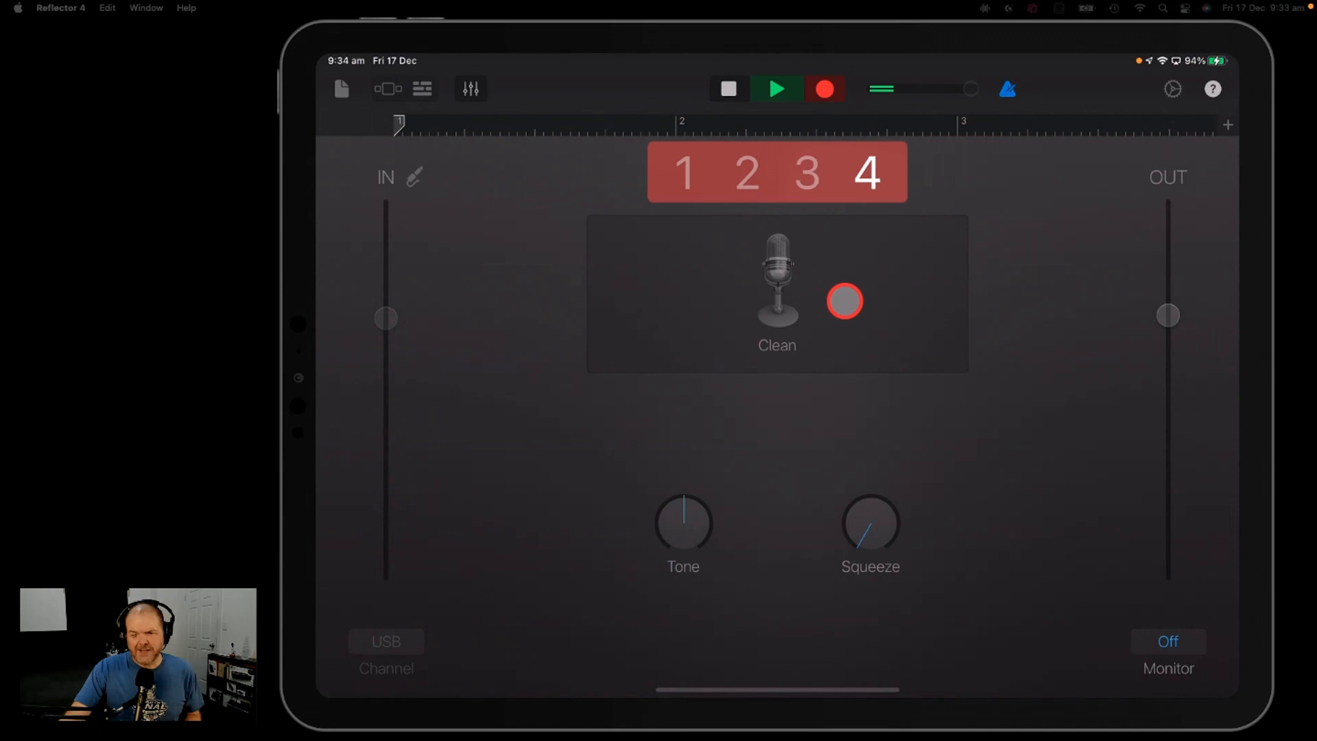
{"action": "left_click", "coordinate": [776, 90]}
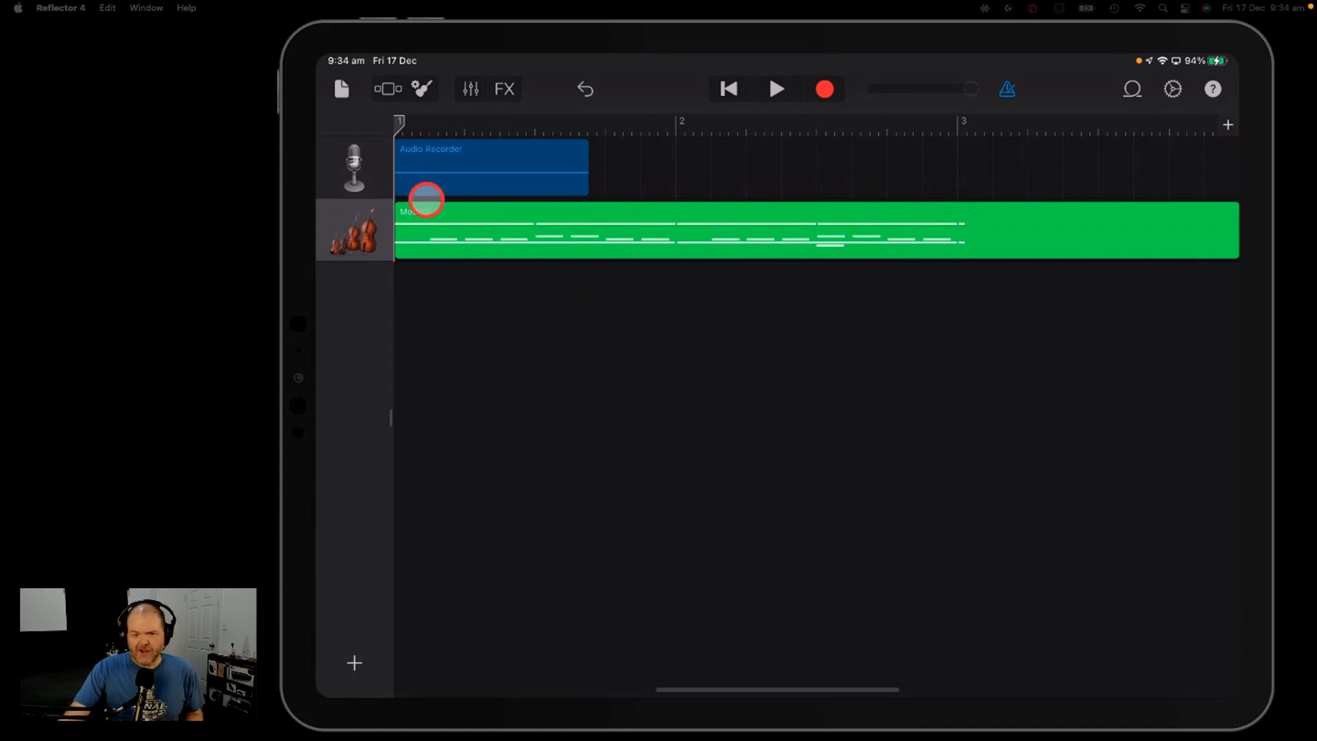
Step: Return to the browser and rename My Song 7 to 'Strings'
{"action": "left_click", "coordinate": [341, 89]}
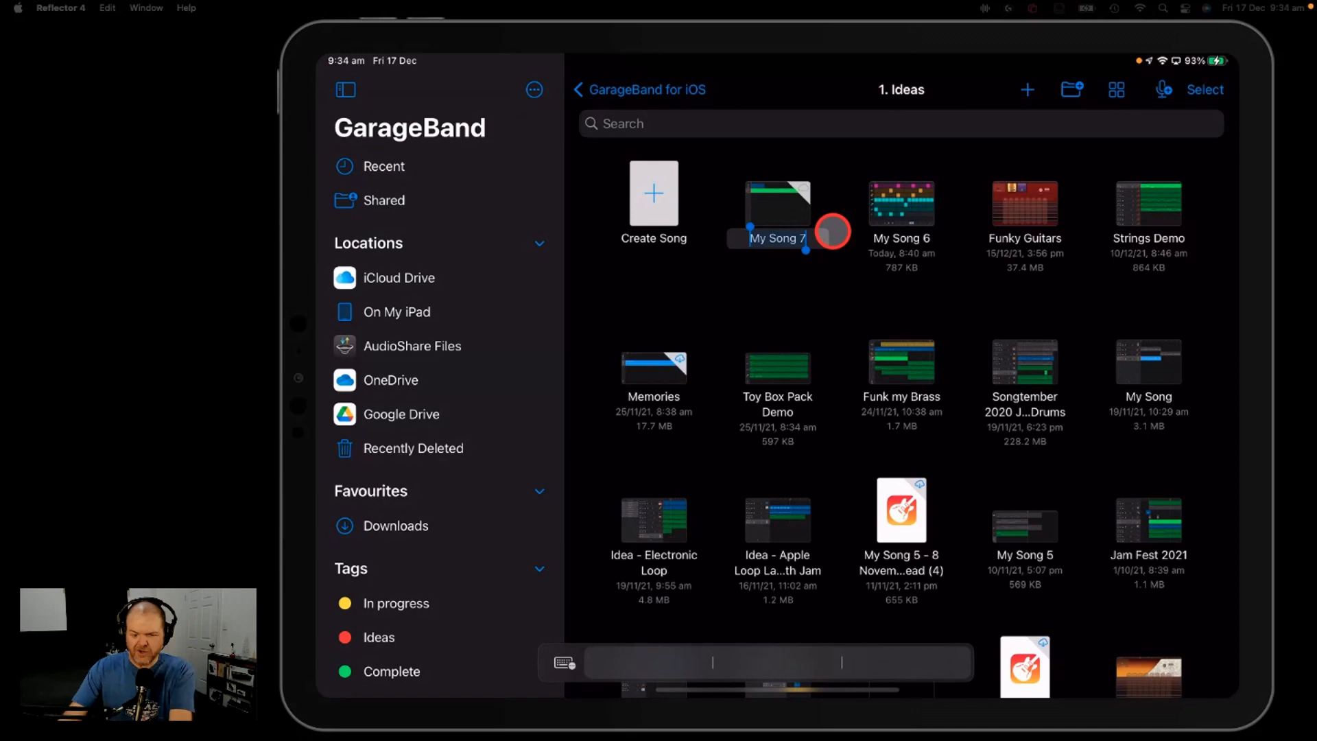
{"action": "type", "text": "Strings"}
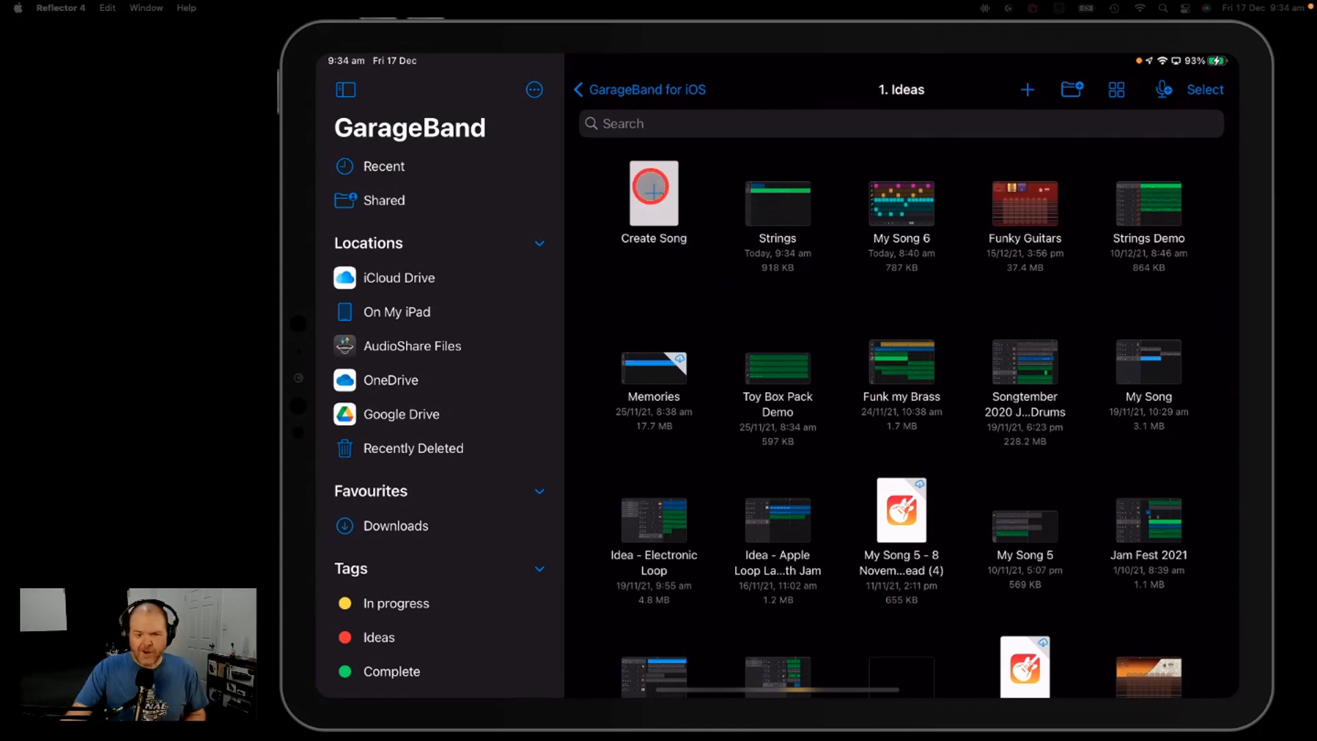
Step: Create another new song, record an Audio Recorder clip, and show it in tracks view
{"action": "left_click", "coordinate": [653, 192]}
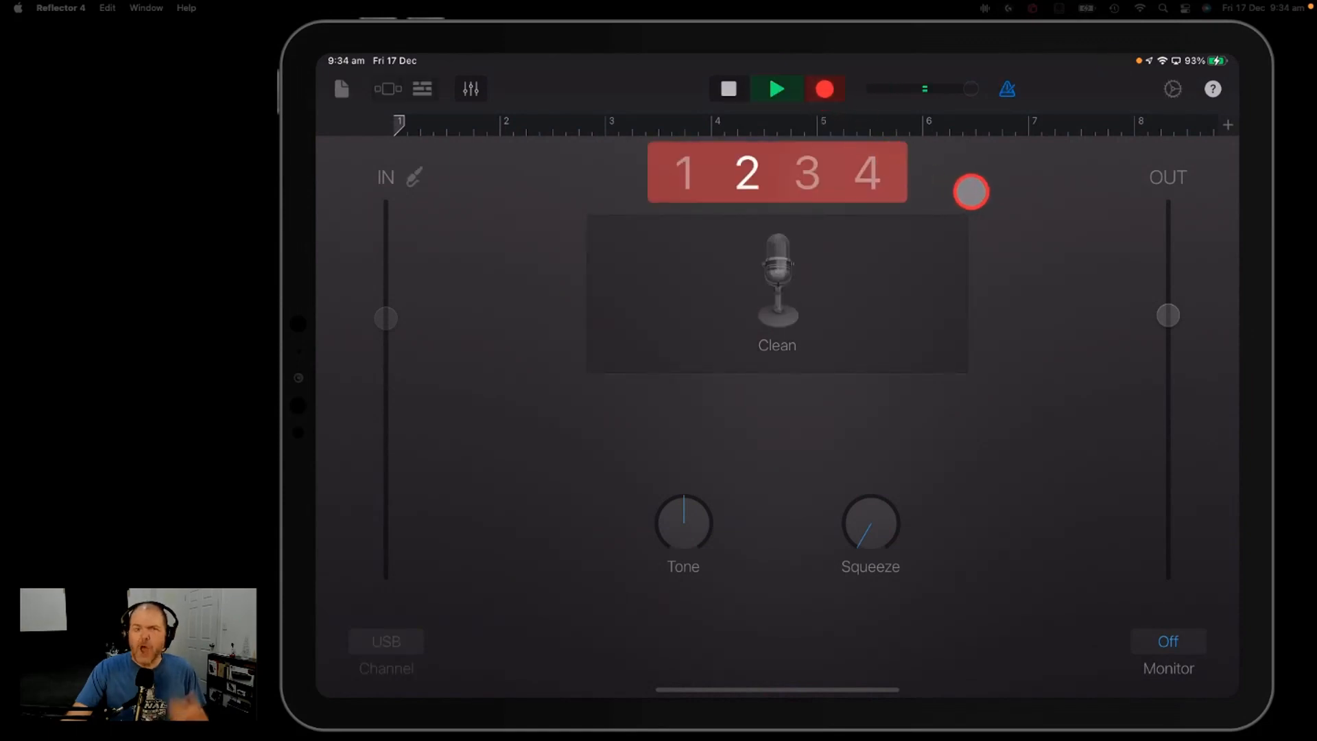
{"action": "left_click", "coordinate": [777, 89]}
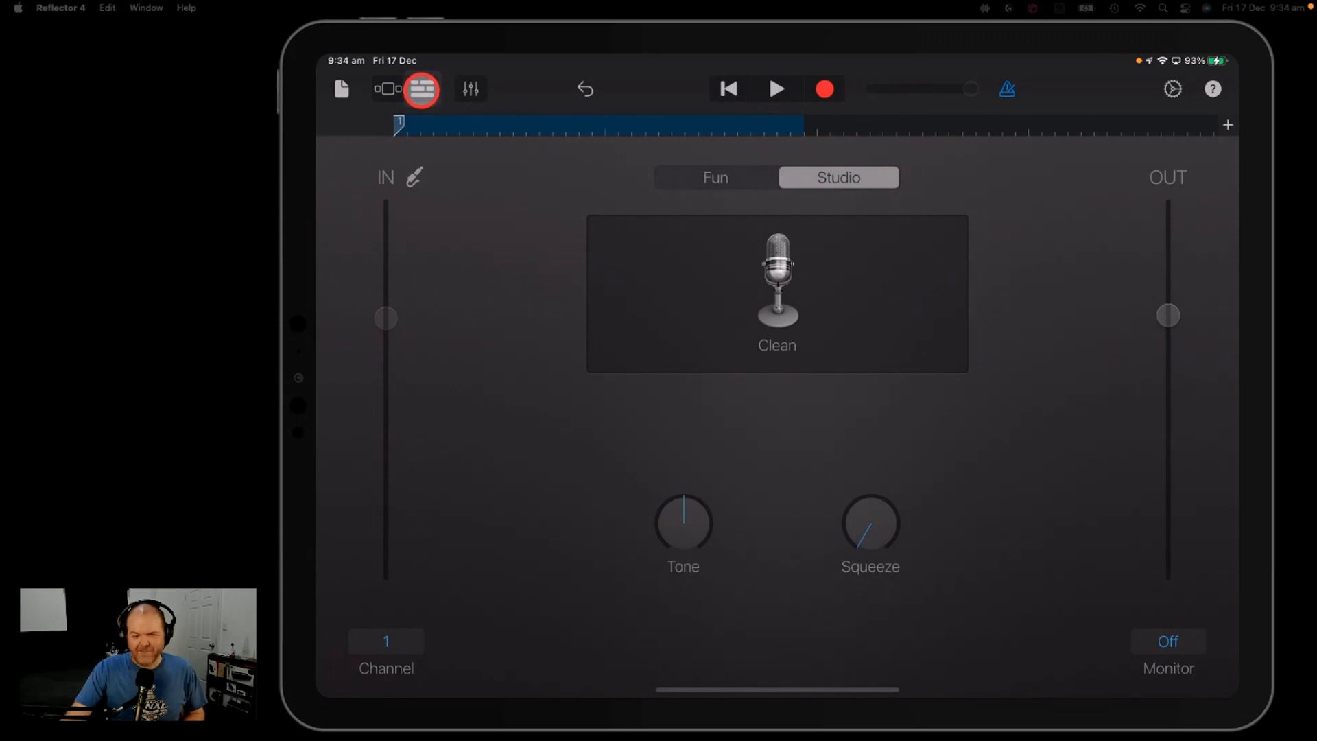
{"action": "left_click", "coordinate": [387, 89]}
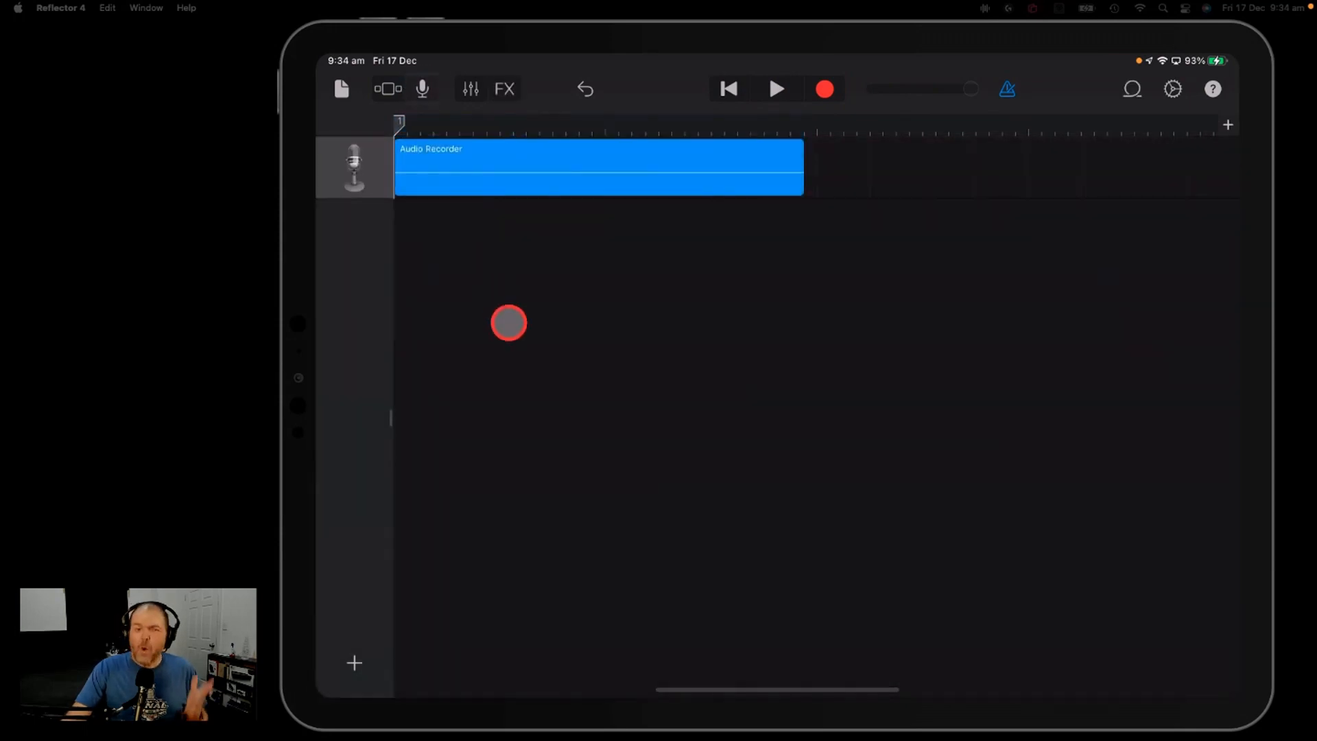
{"action": "mouse_move", "coordinate": [484, 550]}
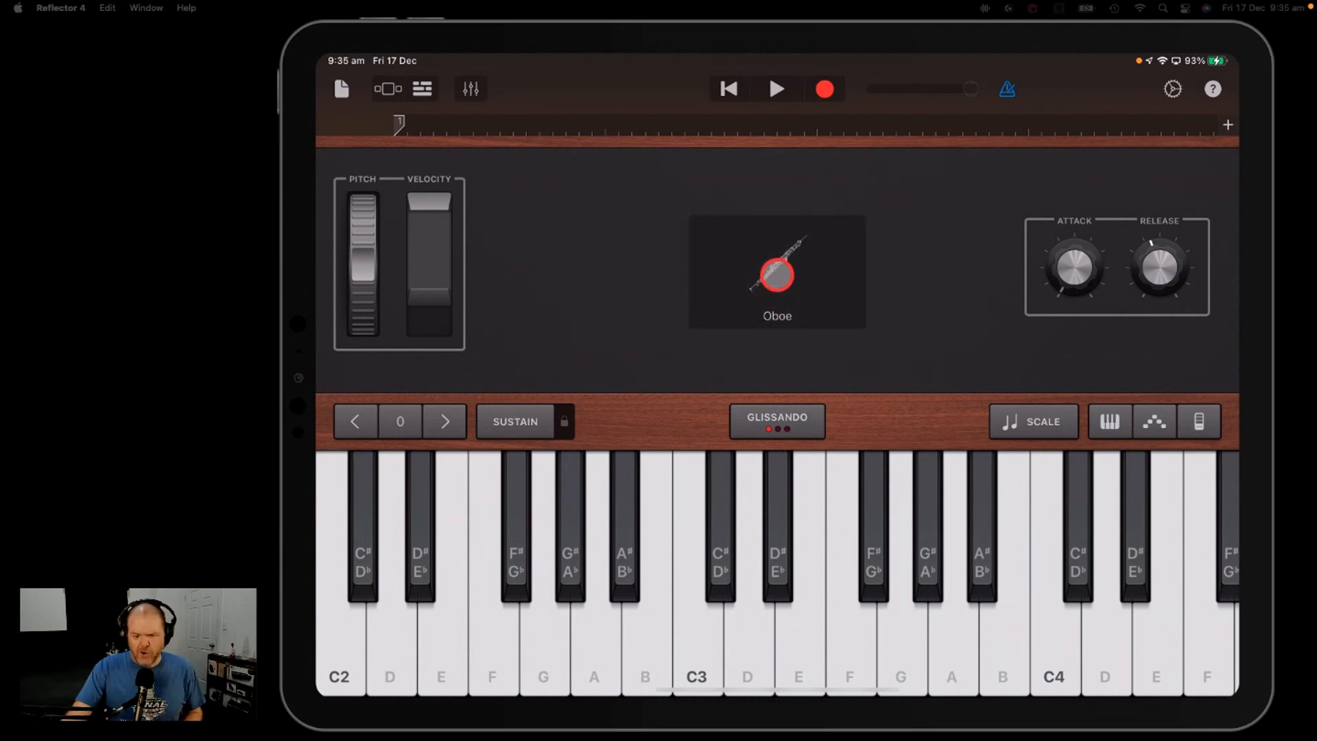
Step: Give the new keyboard track the Oboe sound from the sound browser
{"action": "left_click", "coordinate": [776, 273]}
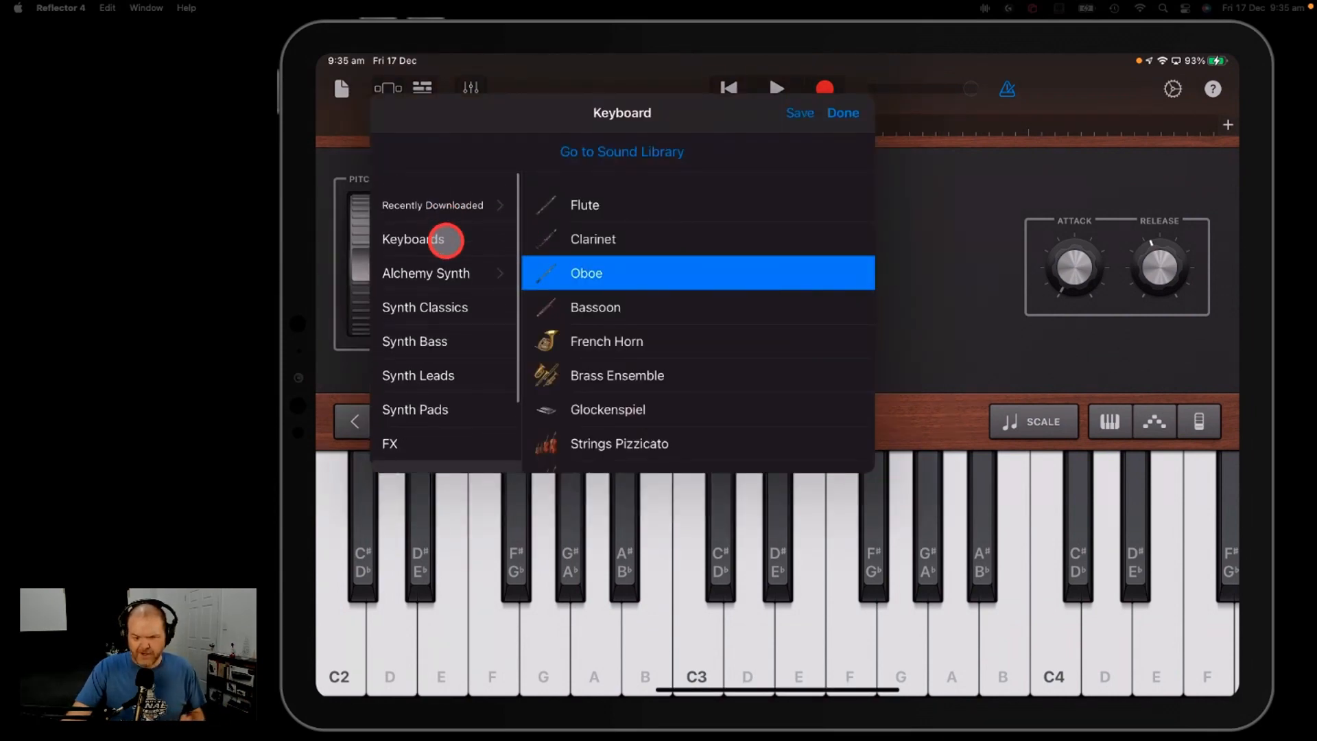
{"action": "left_click", "coordinate": [841, 112]}
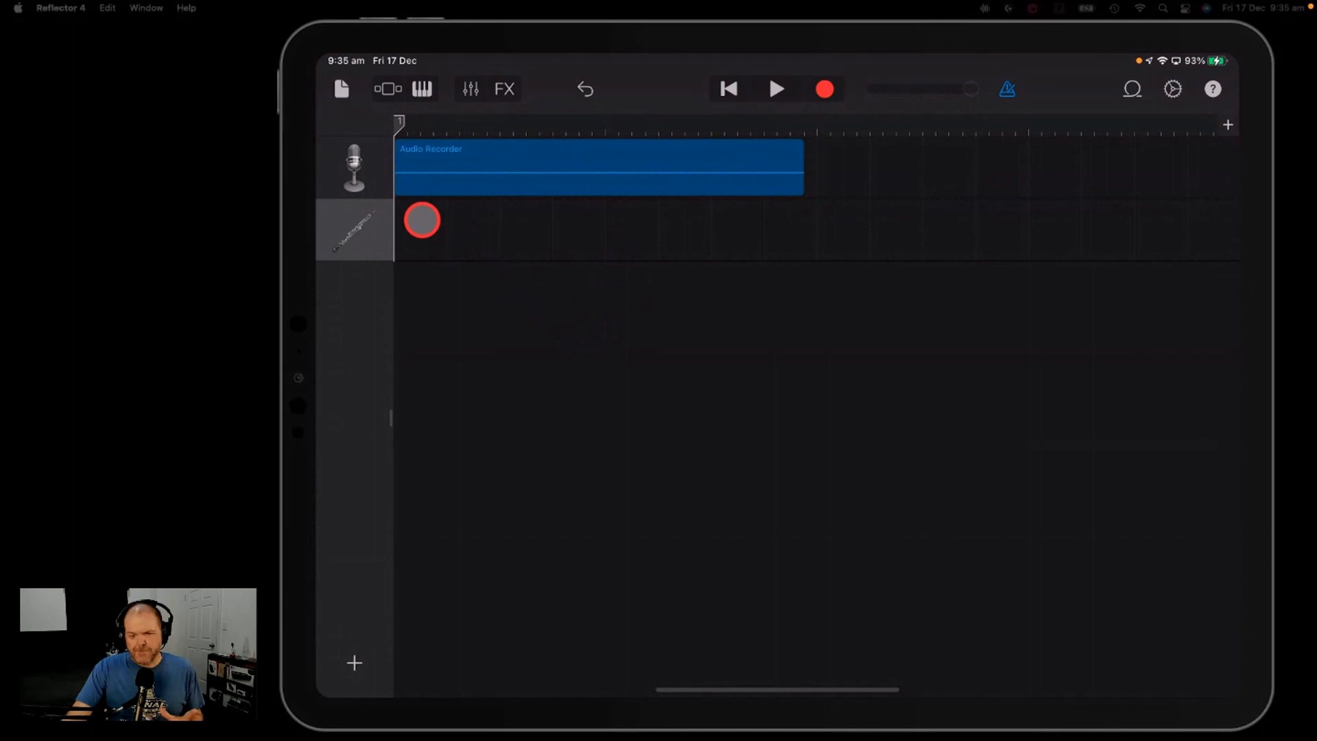
{"action": "left_click", "coordinate": [342, 89]}
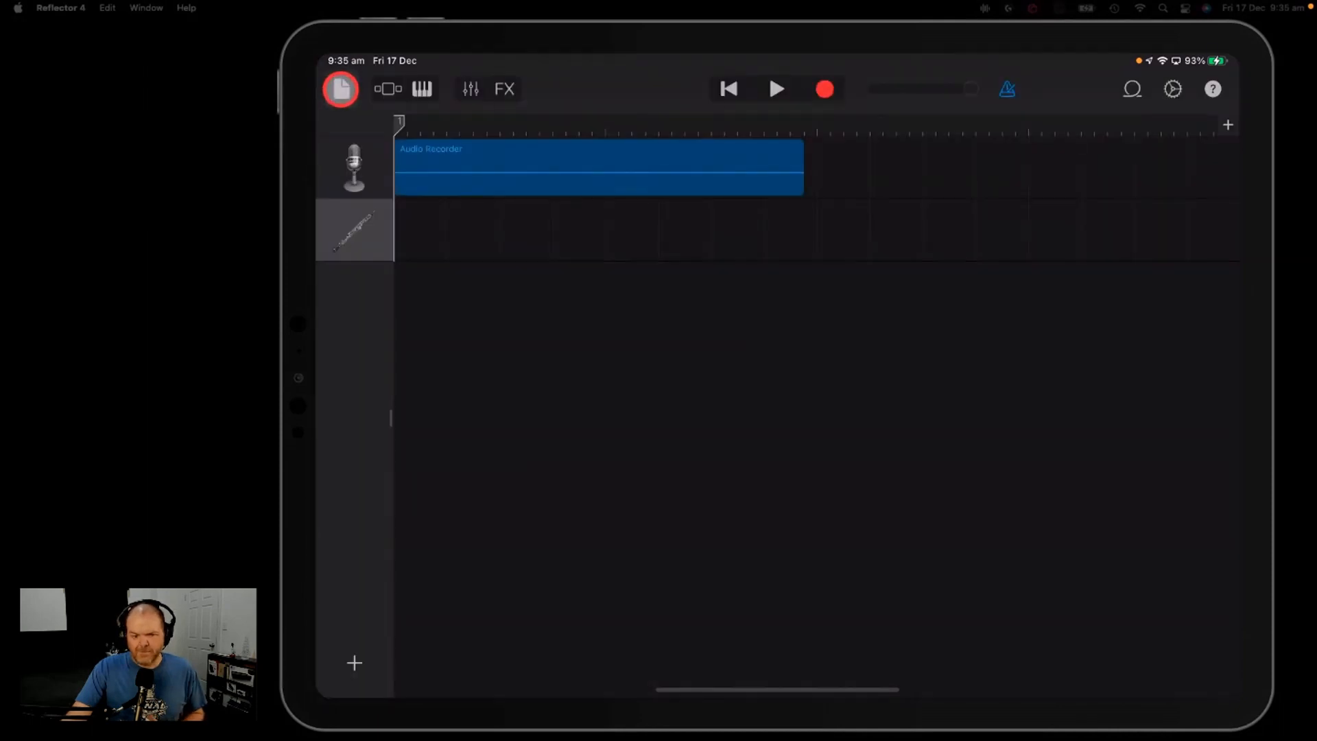
Step: Return to the browser and rename the new song to 'Keys'
{"action": "left_click", "coordinate": [340, 89]}
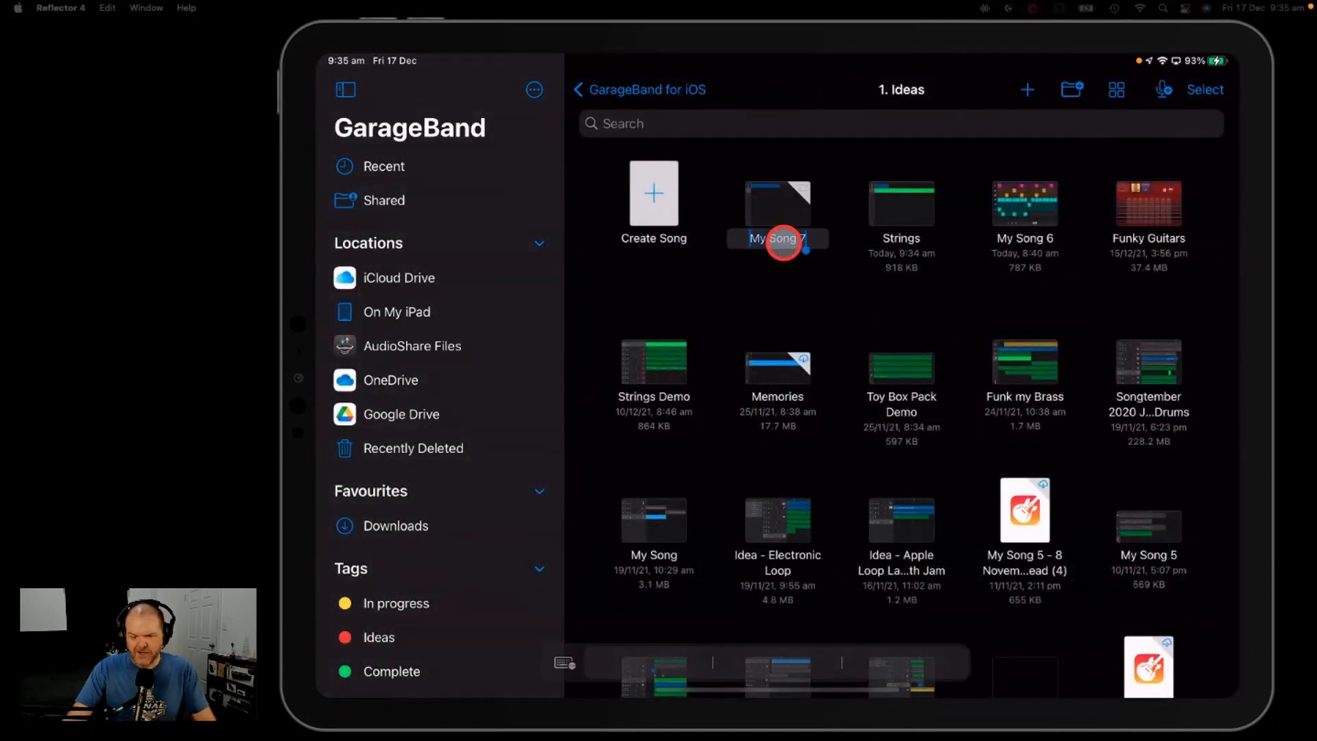
{"action": "type", "text": "Keys"}
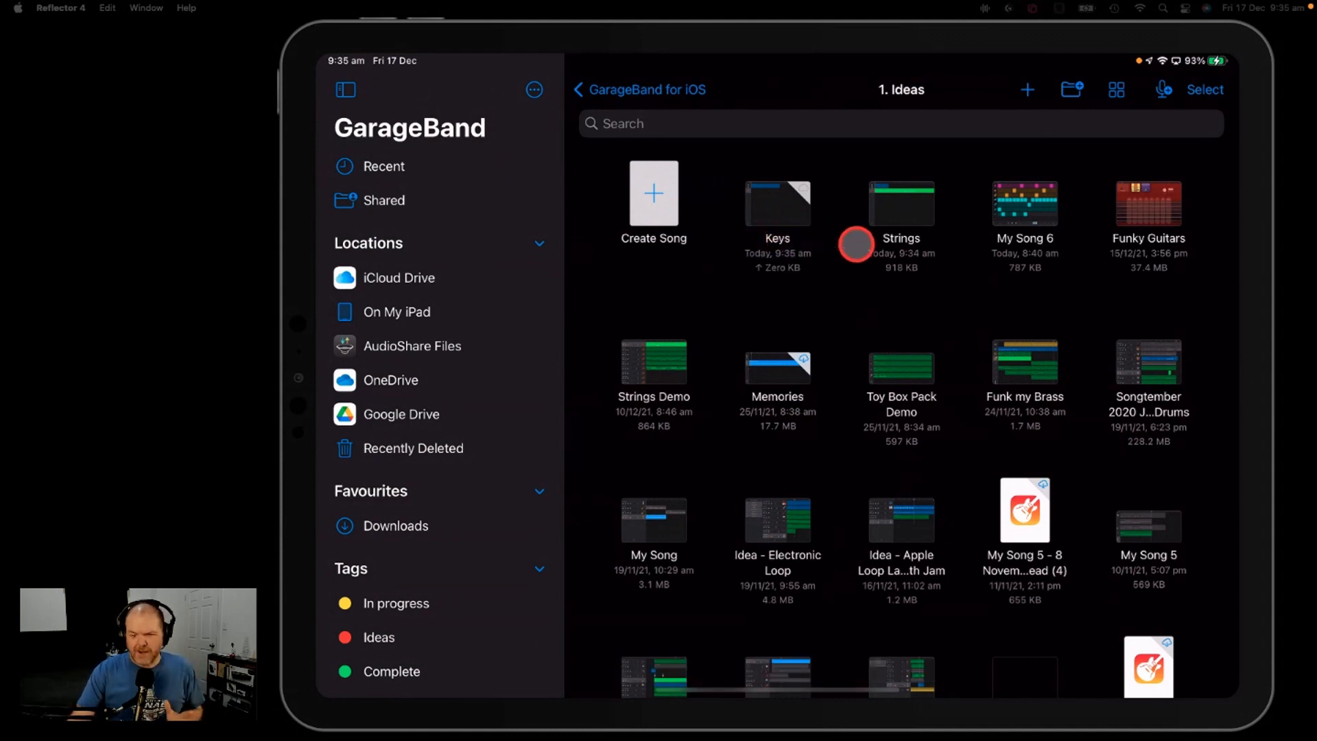
{"action": "mouse_move", "coordinate": [875, 313]}
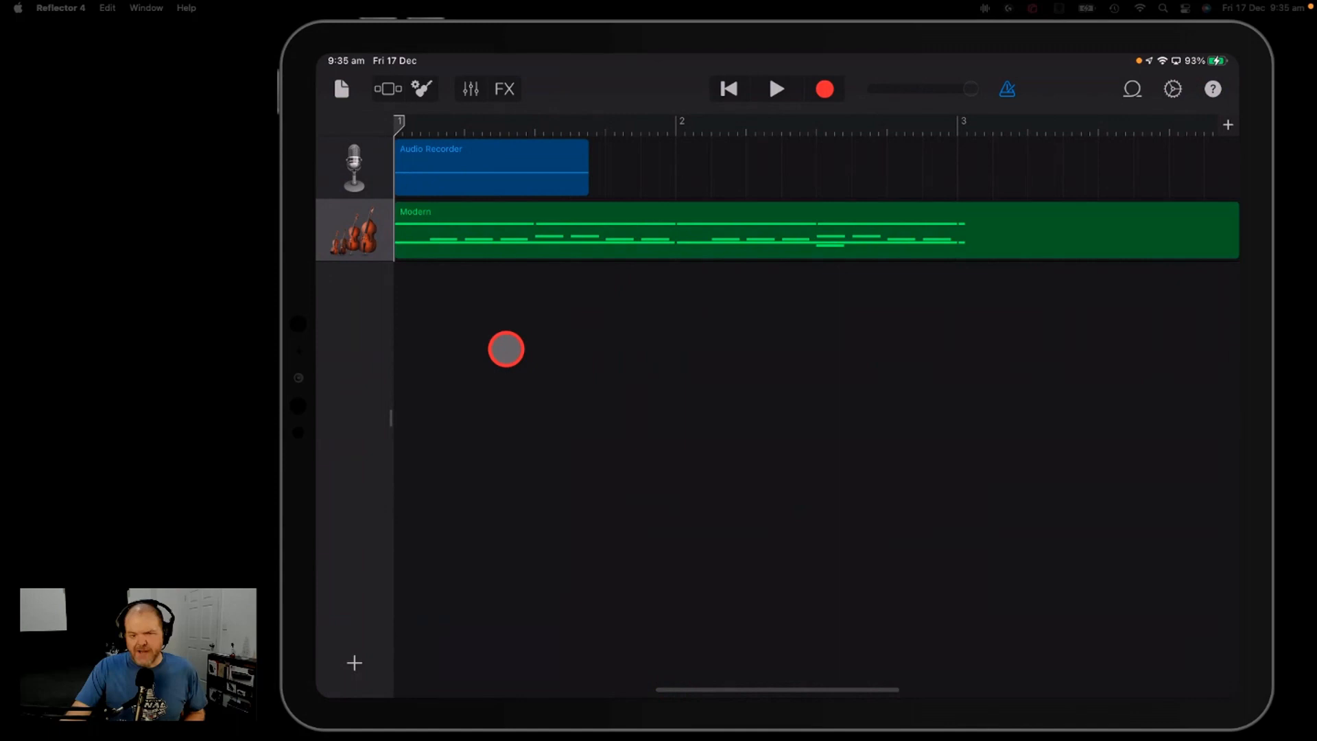
{"action": "mouse_move", "coordinate": [509, 311]}
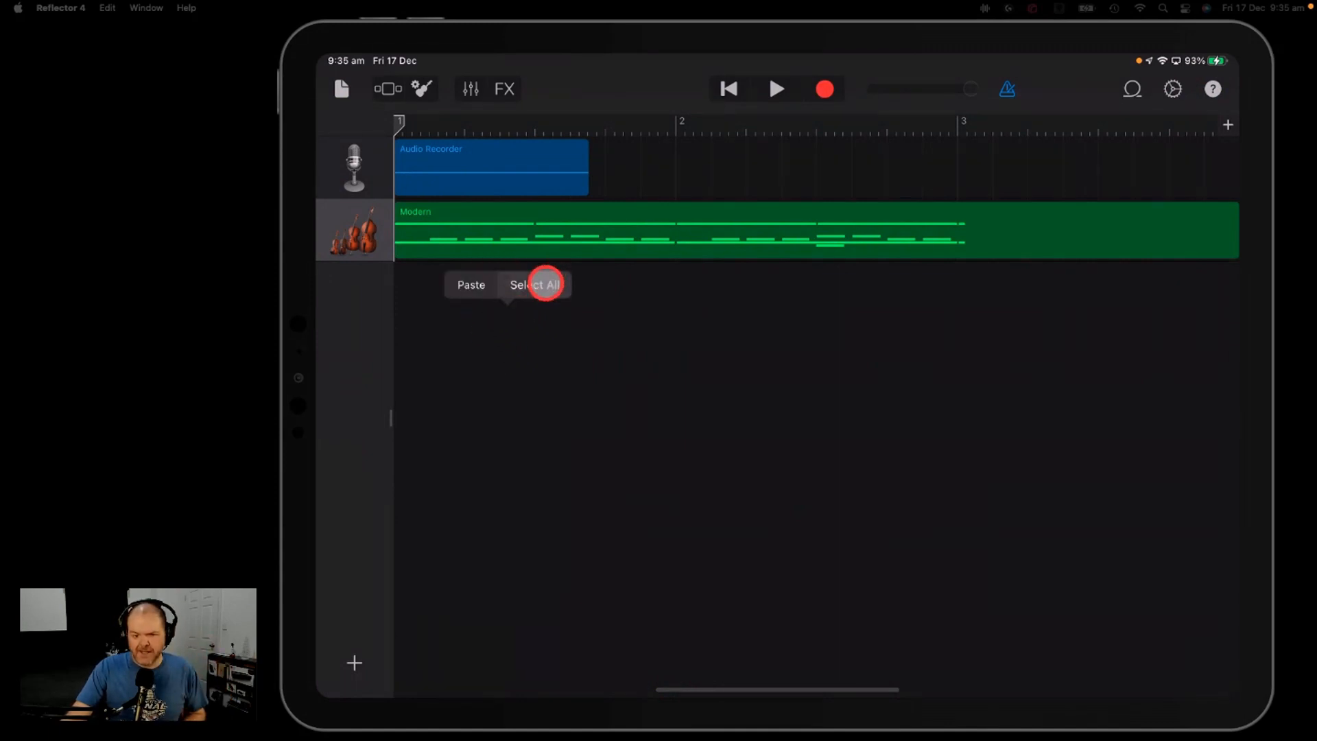
{"action": "left_click", "coordinate": [535, 284]}
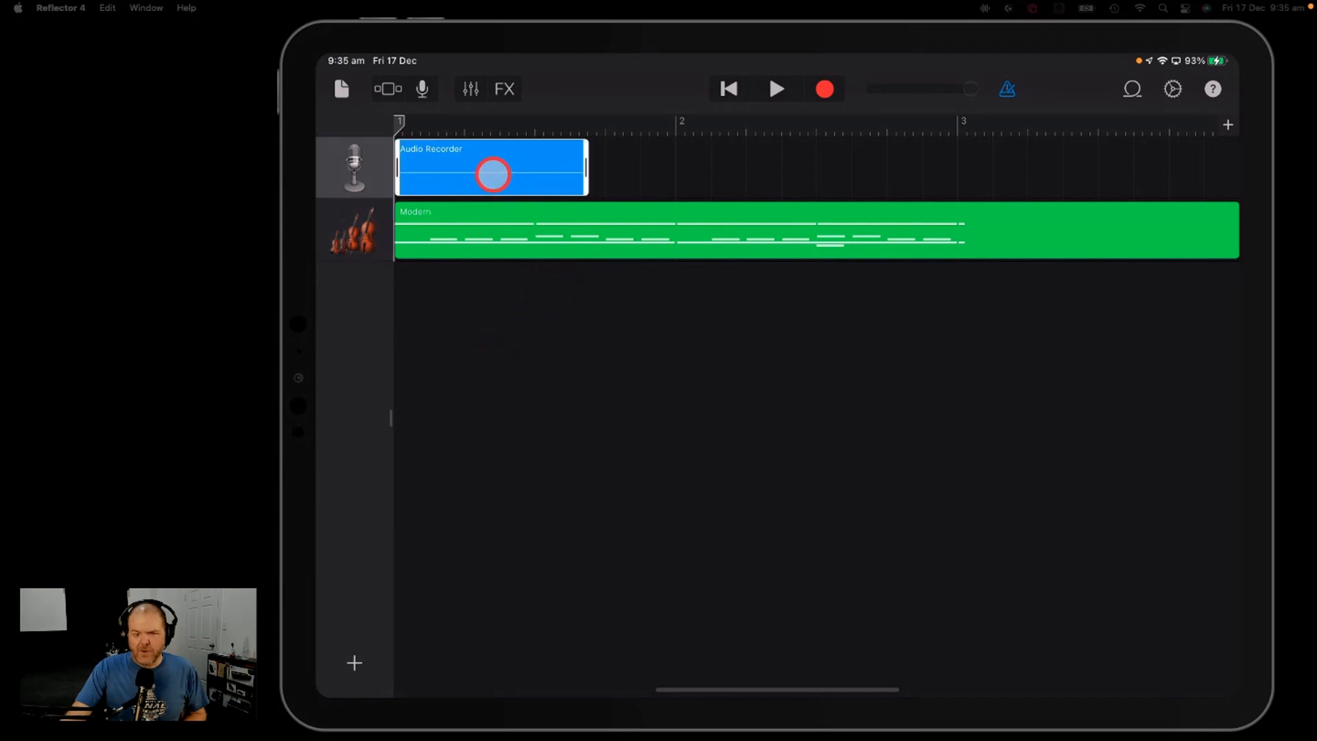
{"action": "left_click", "coordinate": [492, 174]}
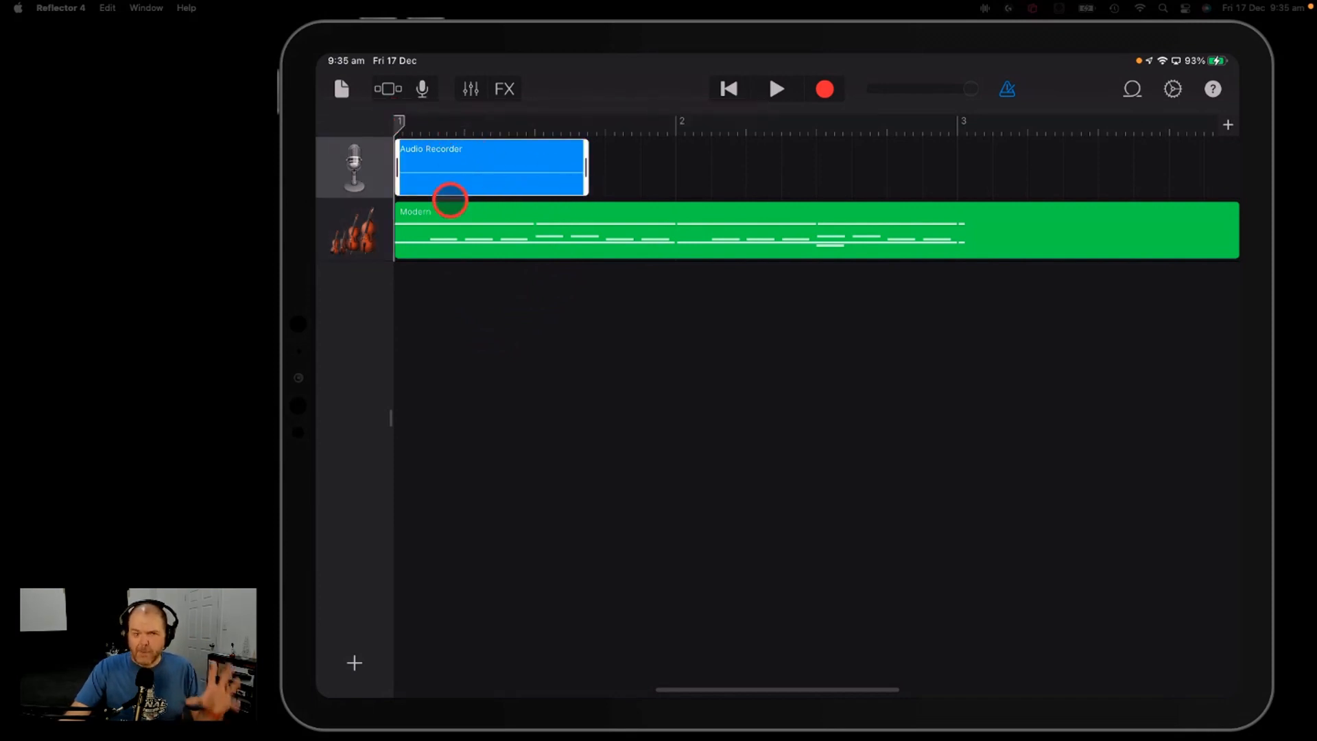
{"action": "left_click", "coordinate": [341, 88]}
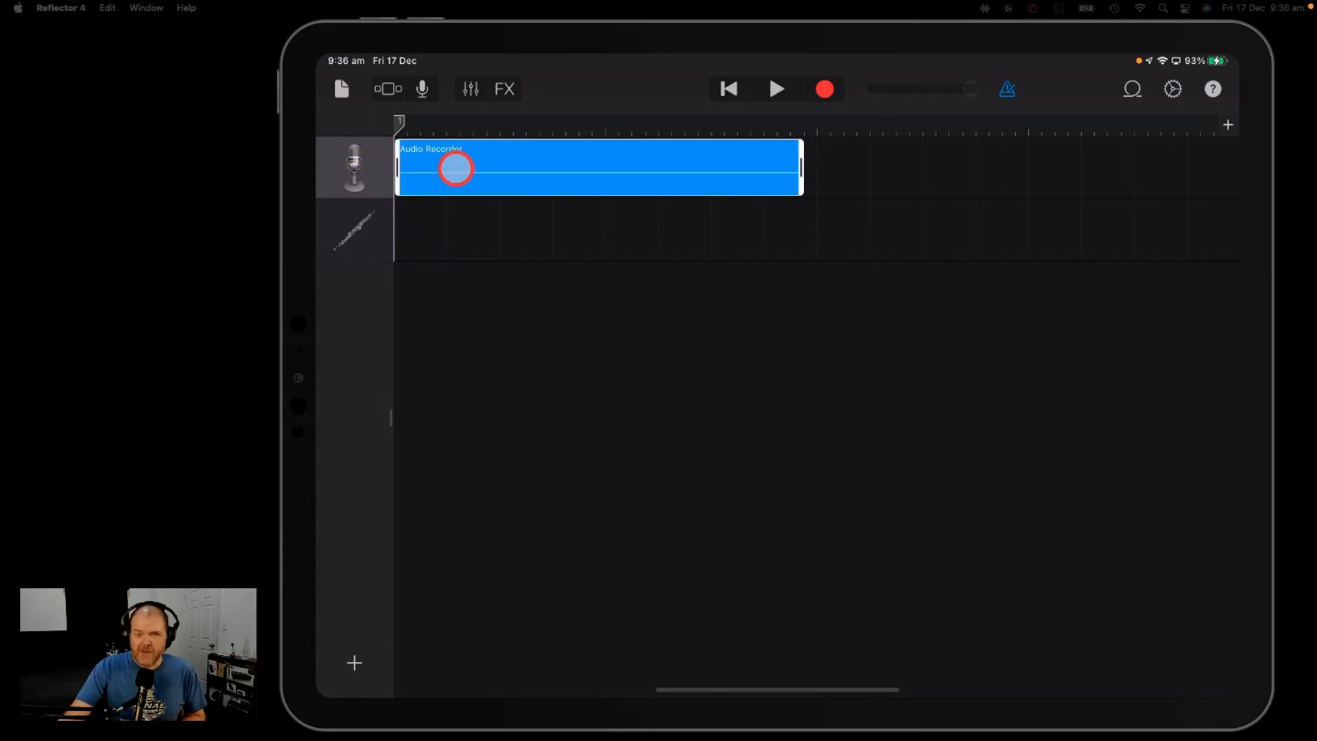
{"action": "left_click", "coordinate": [455, 167]}
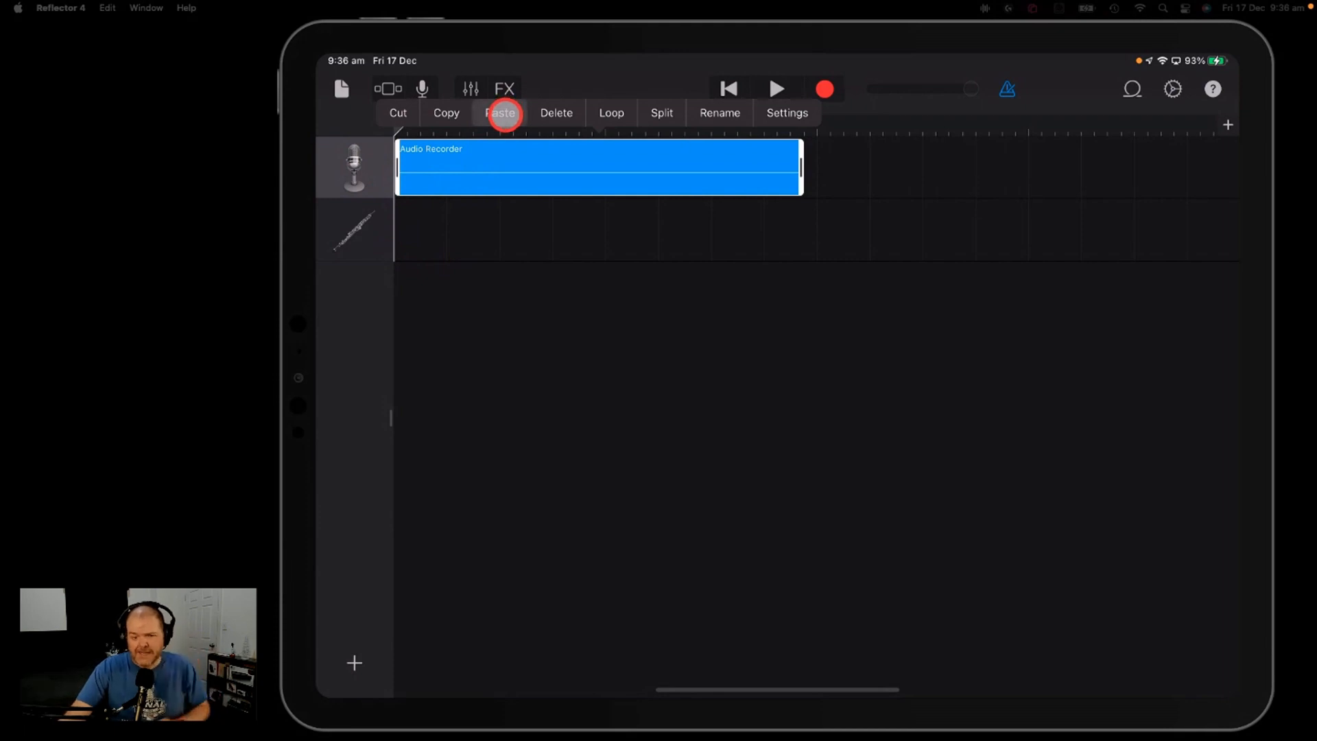
{"action": "left_click", "coordinate": [500, 112]}
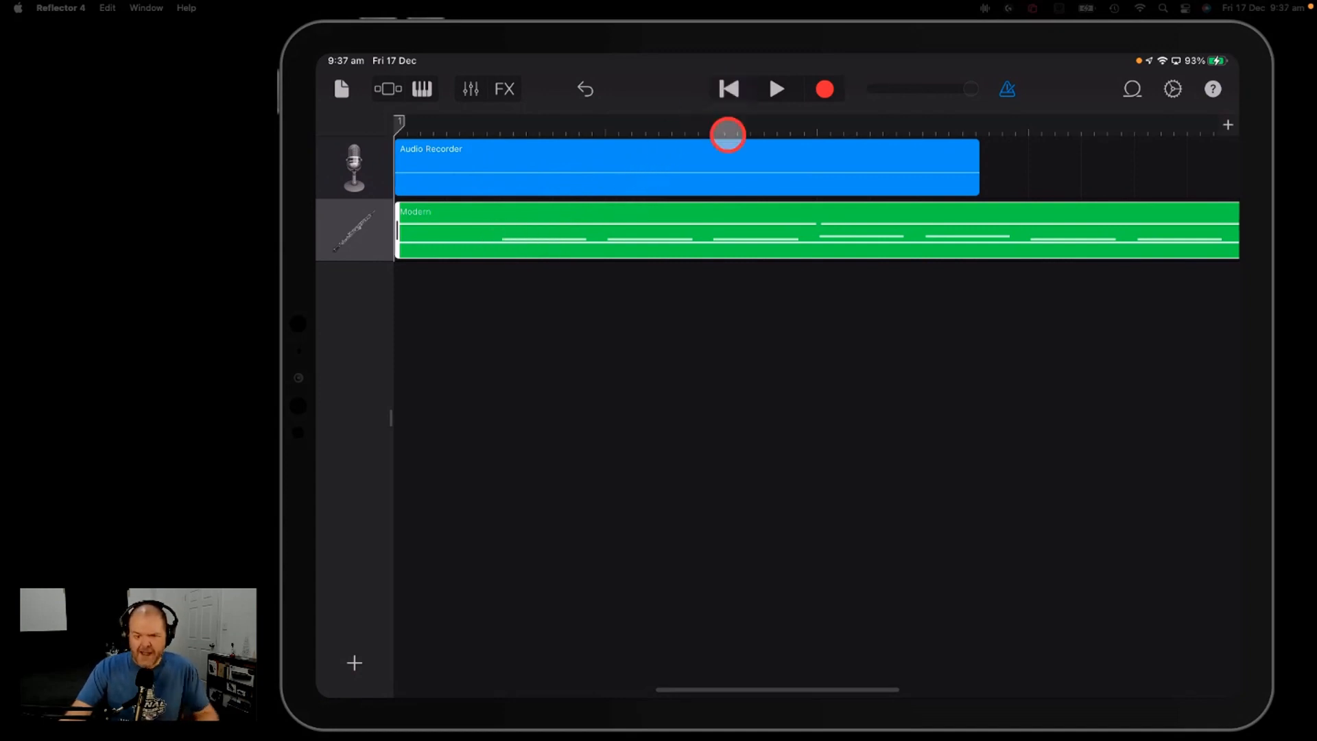
{"action": "left_click", "coordinate": [776, 90]}
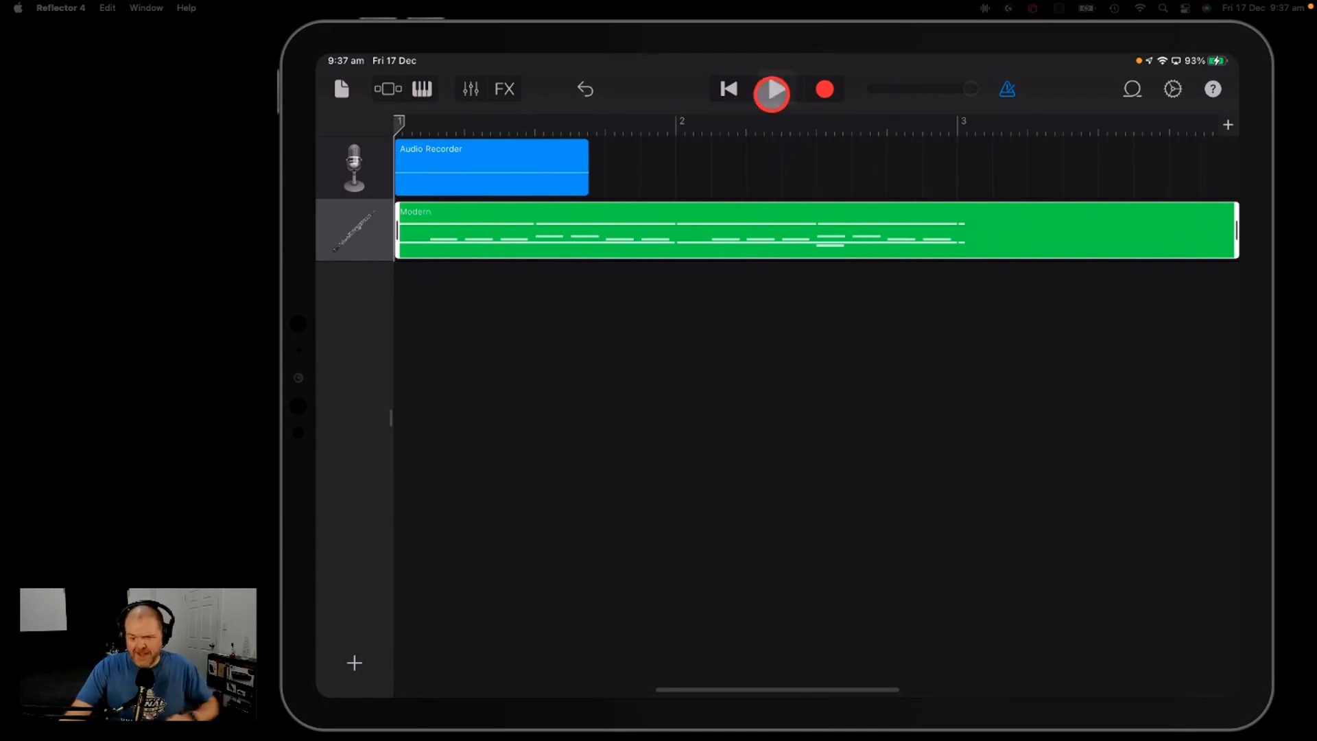
{"action": "left_click", "coordinate": [769, 89]}
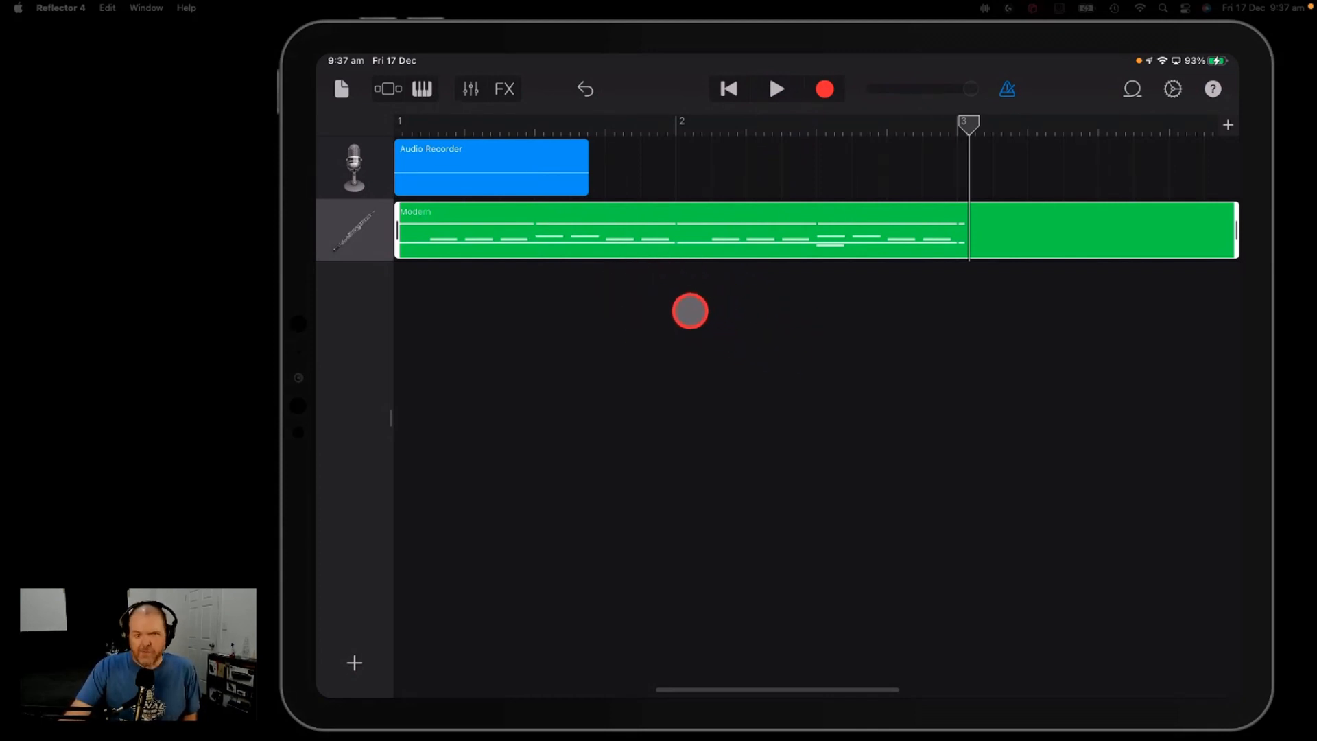
{"action": "left_click_drag", "start_coordinate": [690, 311], "coordinate": [406, 424]}
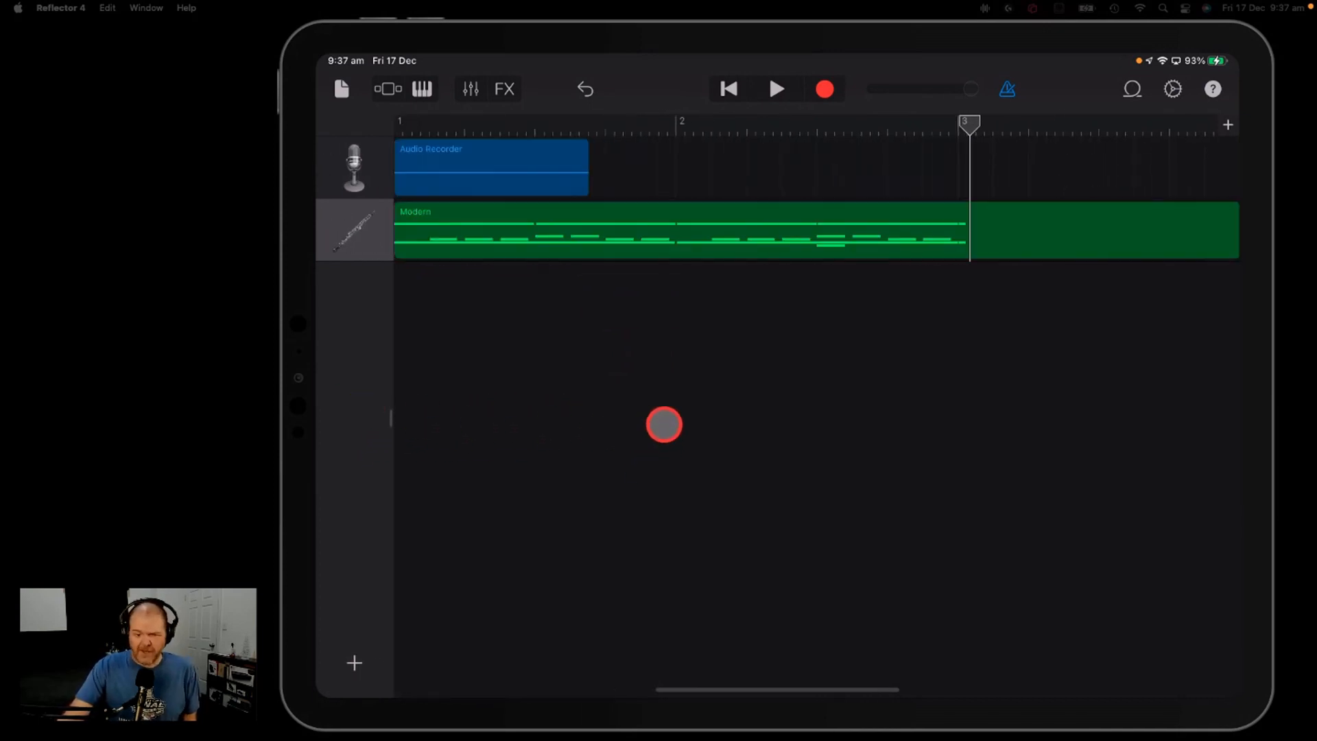
{"action": "mouse_move", "coordinate": [552, 344]}
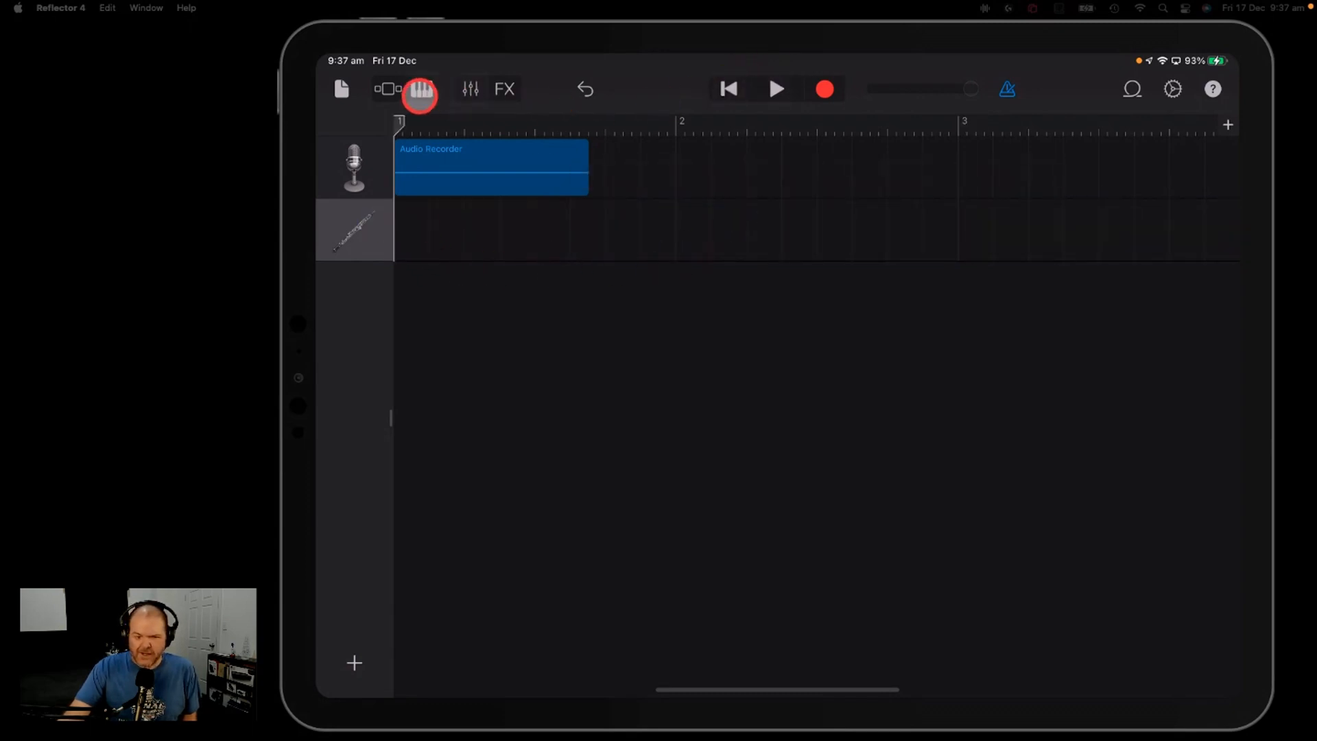
Step: Record a Dm chord take on the Oboe Smart Keyboard from the song start, then return to tracks view
{"action": "left_click", "coordinate": [387, 89]}
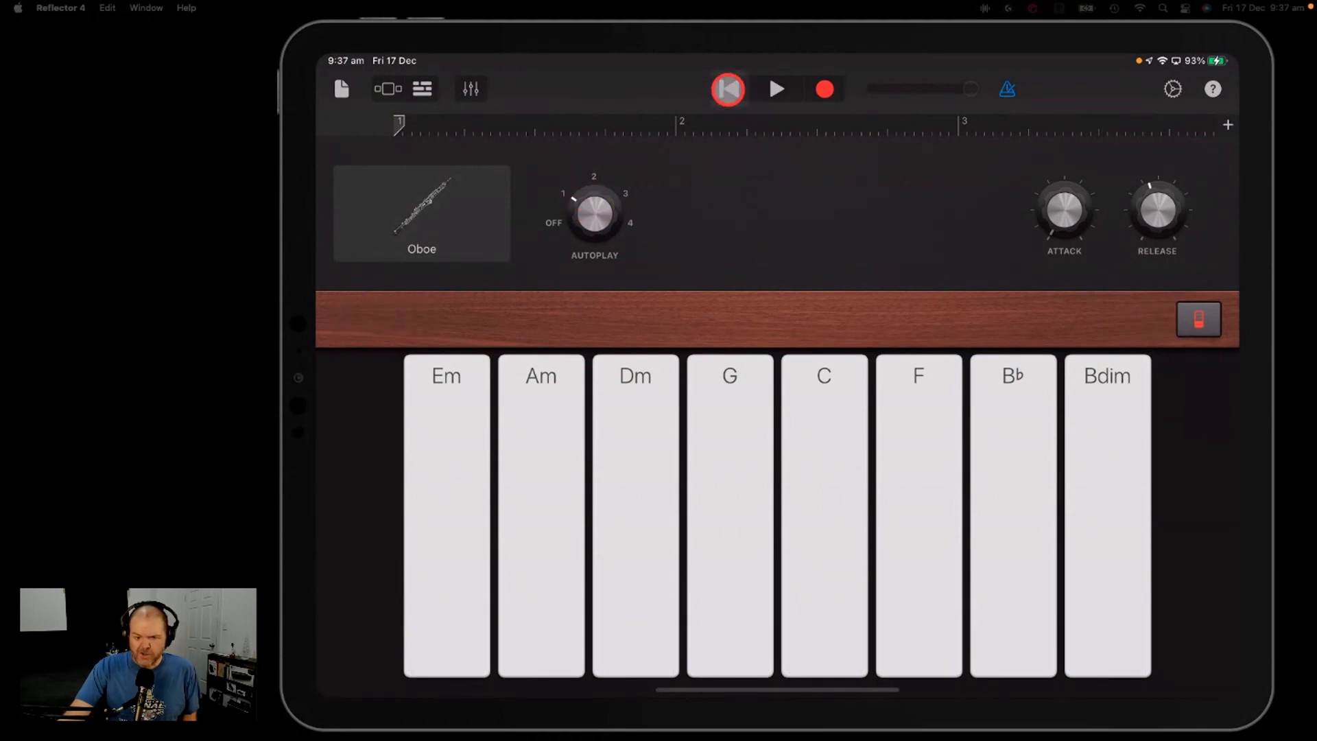
{"action": "left_click", "coordinate": [727, 89]}
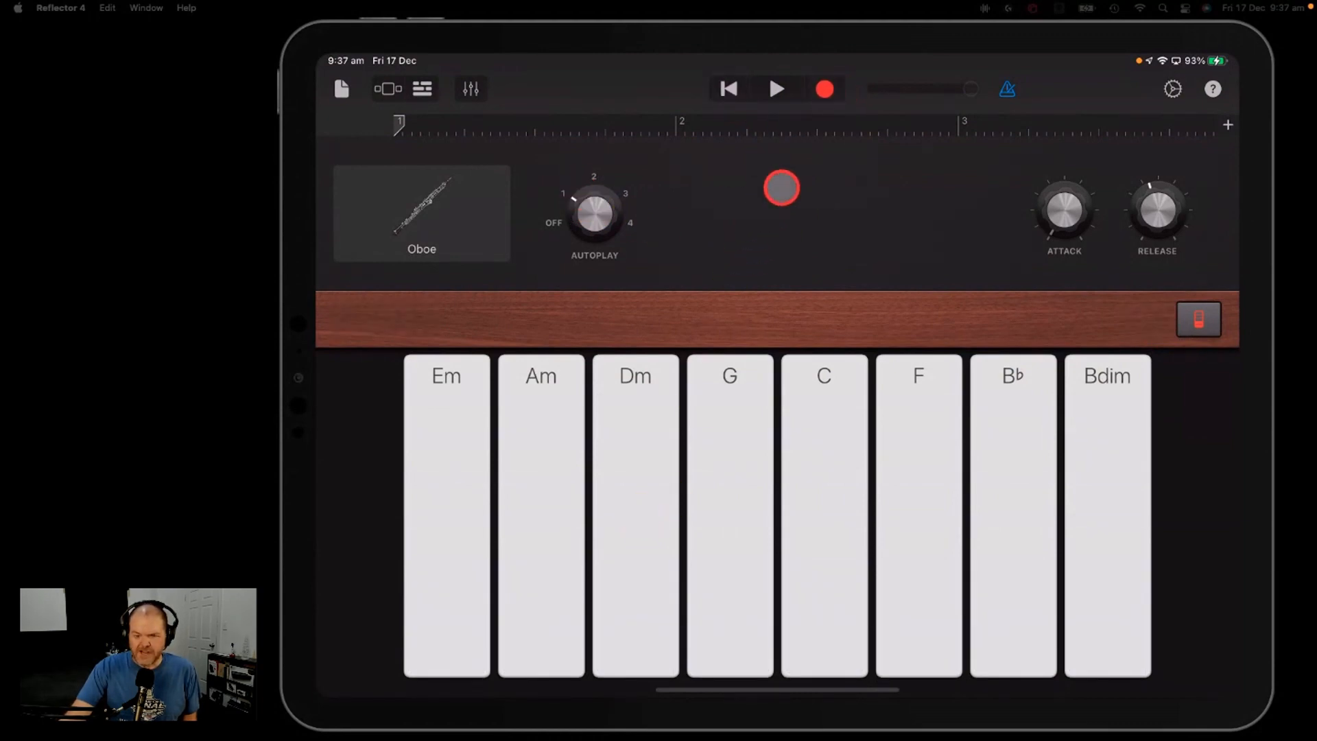
{"action": "left_click", "coordinate": [776, 88]}
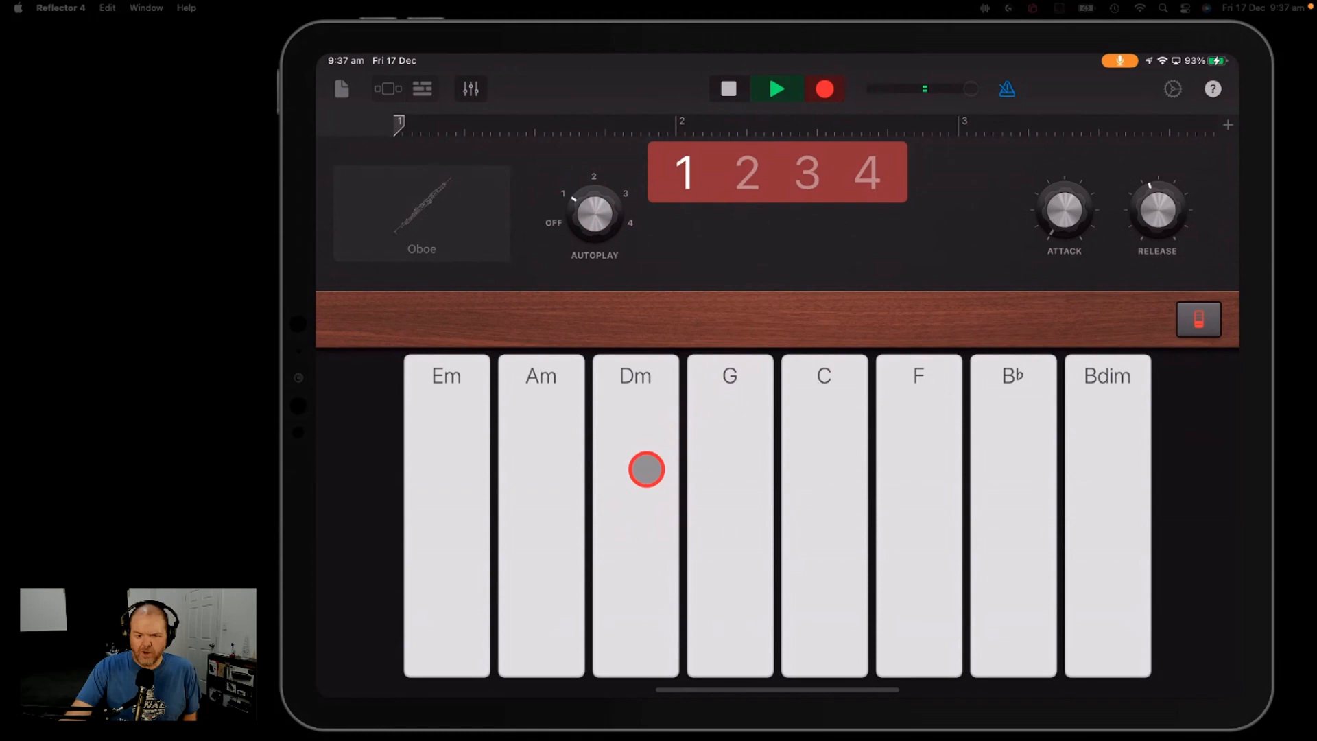
{"action": "left_click", "coordinate": [633, 469]}
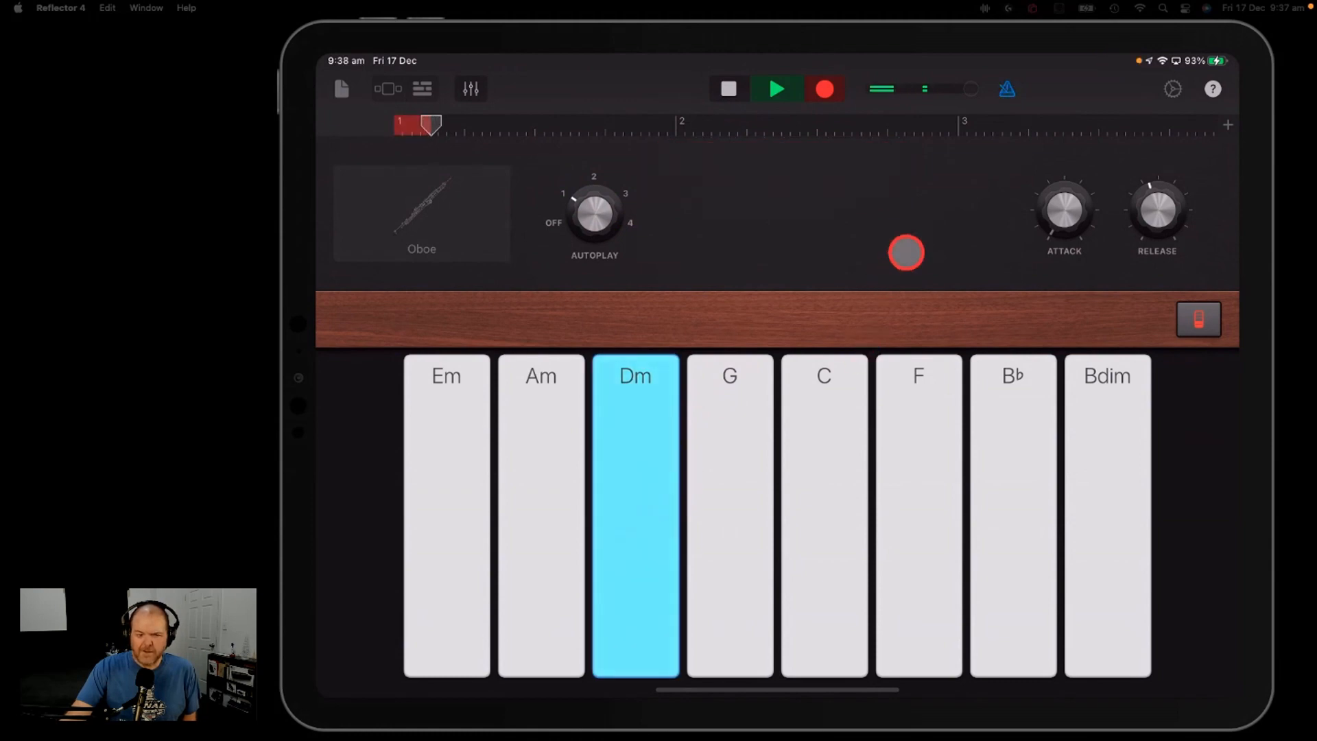
{"action": "left_click", "coordinate": [777, 89]}
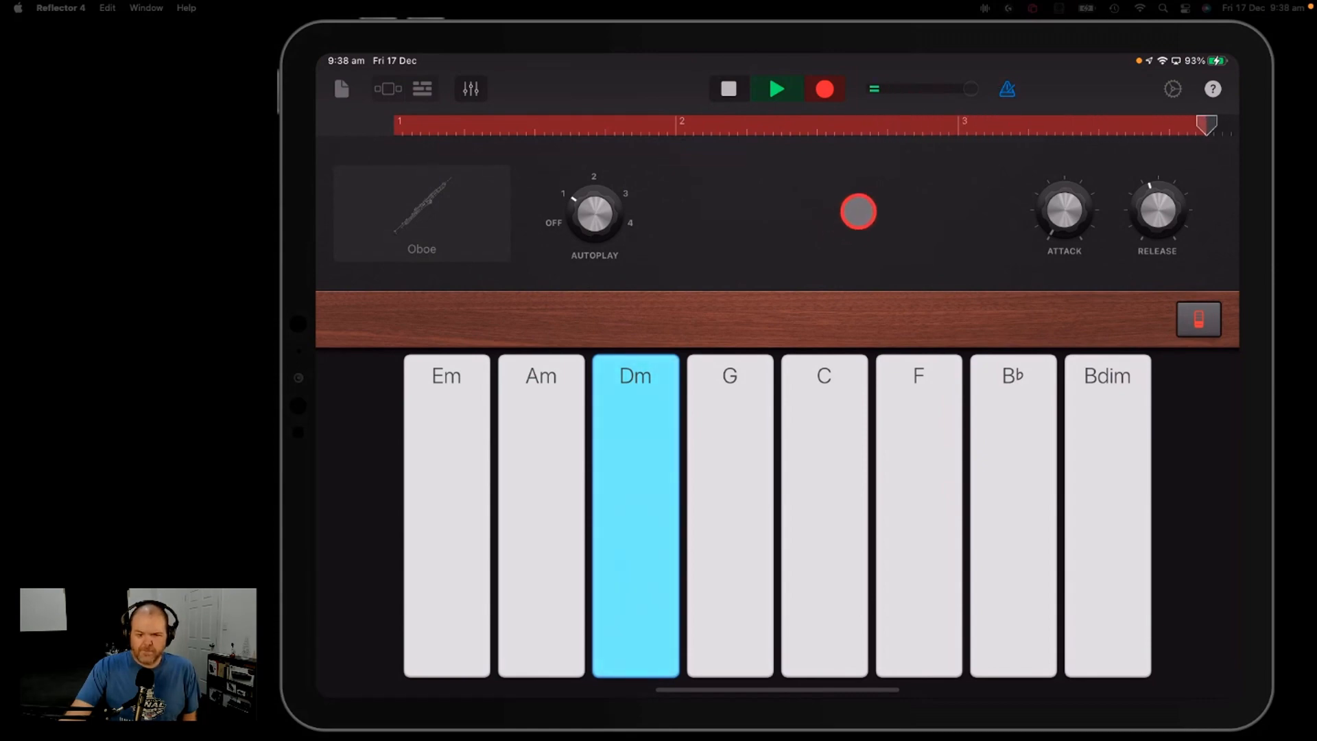
{"action": "left_click", "coordinate": [775, 89]}
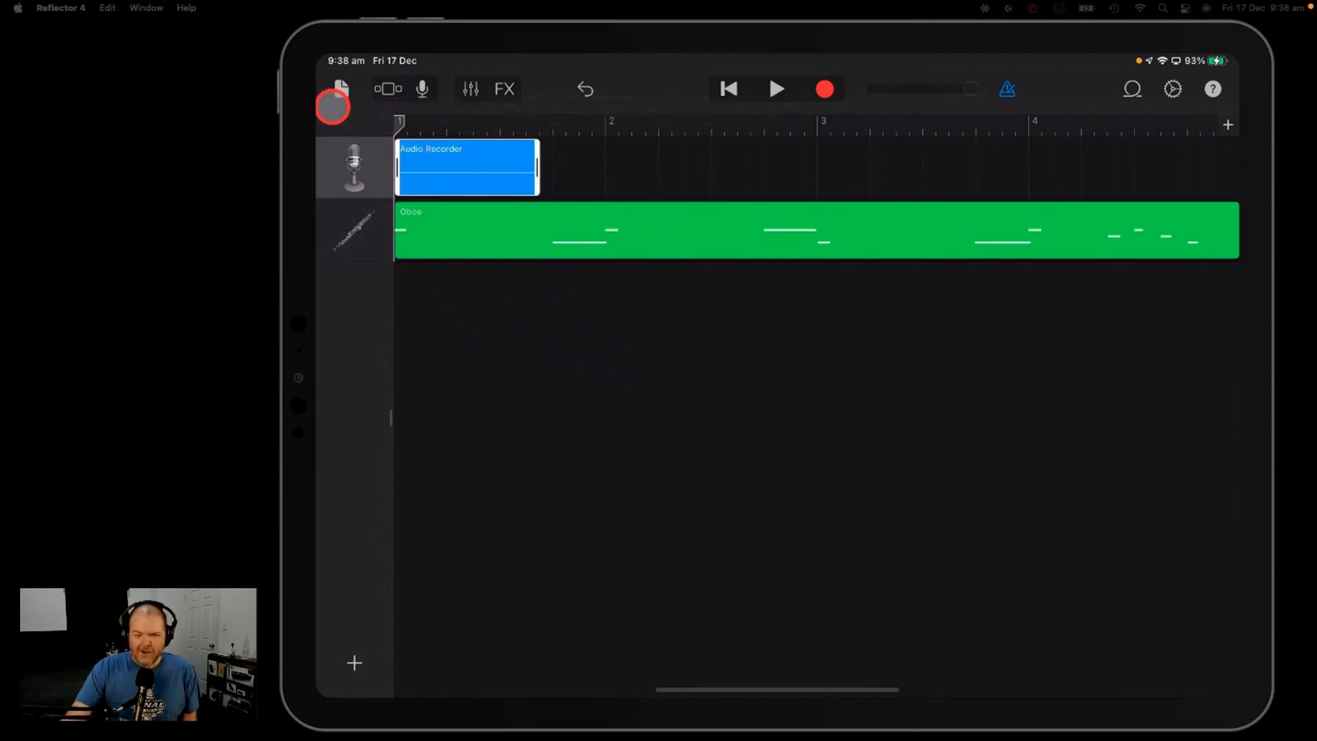
Step: Paste the Oboe region onto the Strings track, play it back, and switch the metronome off
{"action": "left_click", "coordinate": [339, 88]}
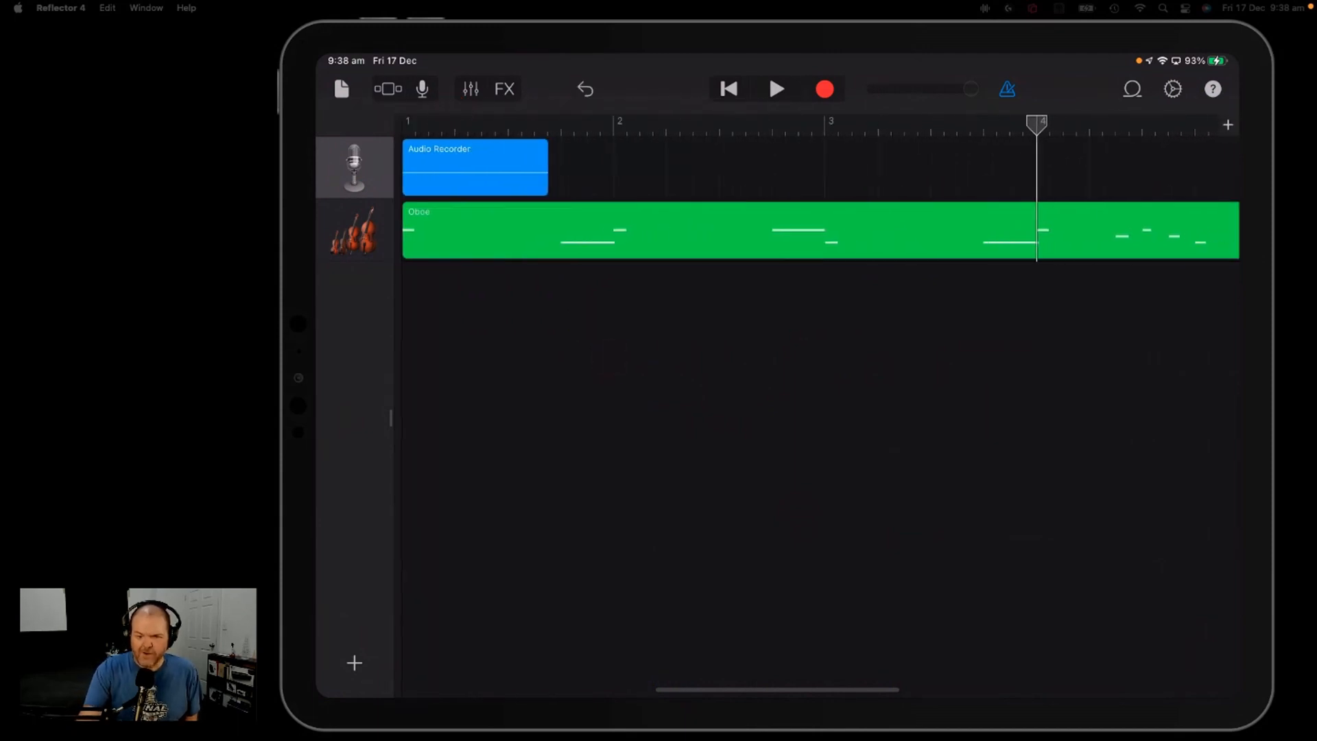
{"action": "left_click", "coordinate": [727, 90]}
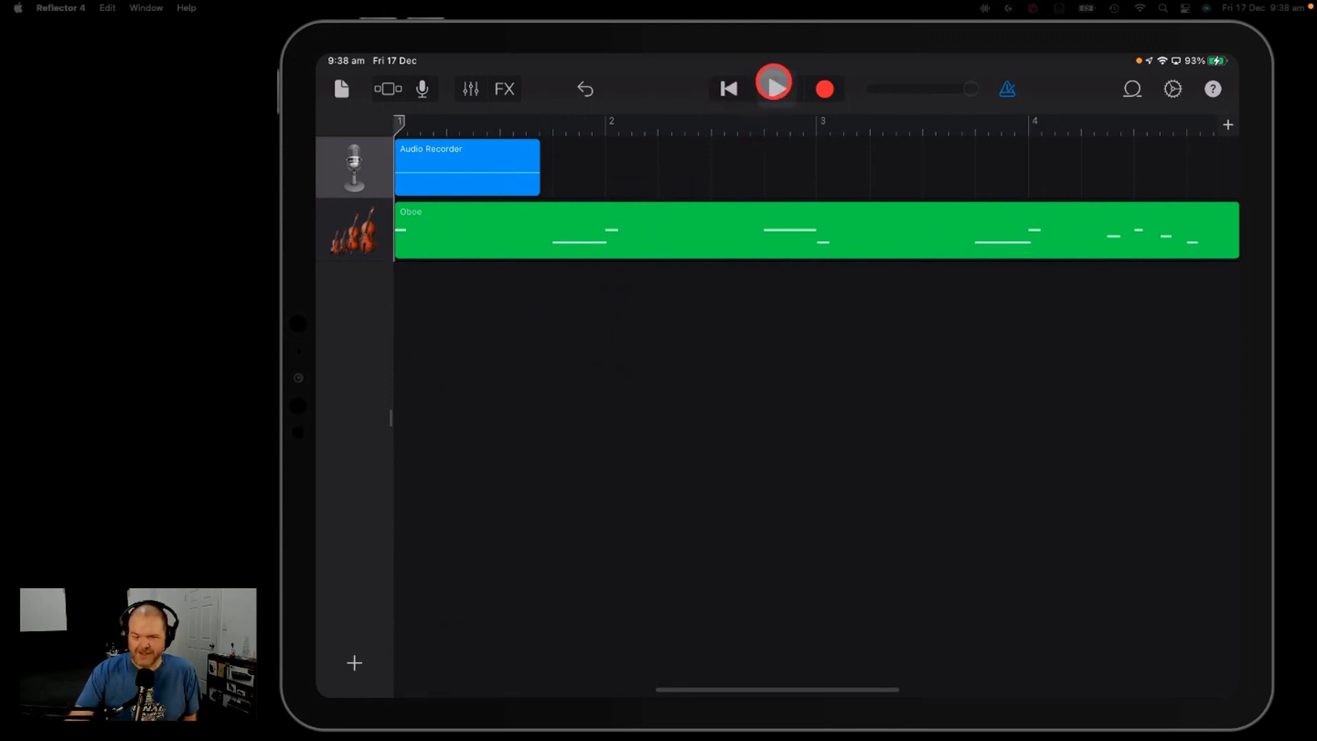
{"action": "left_click", "coordinate": [773, 88]}
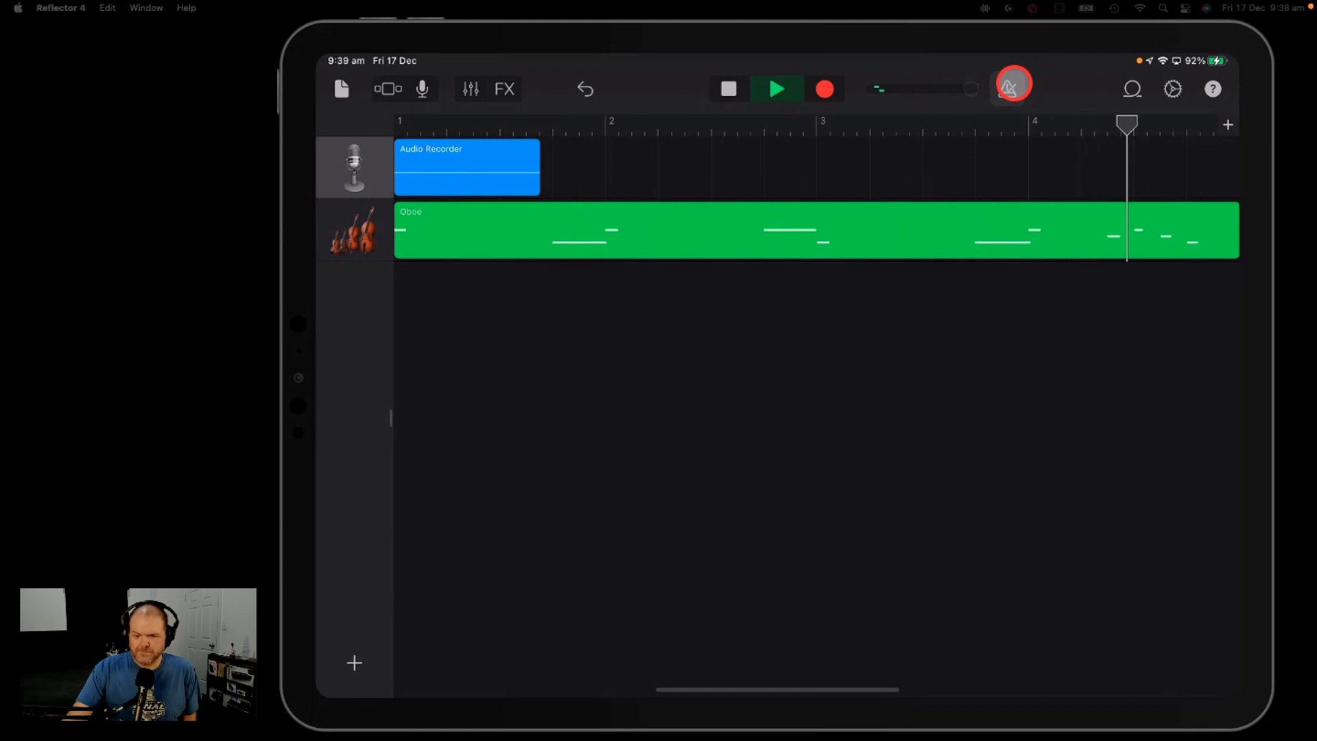
{"action": "left_click", "coordinate": [727, 88]}
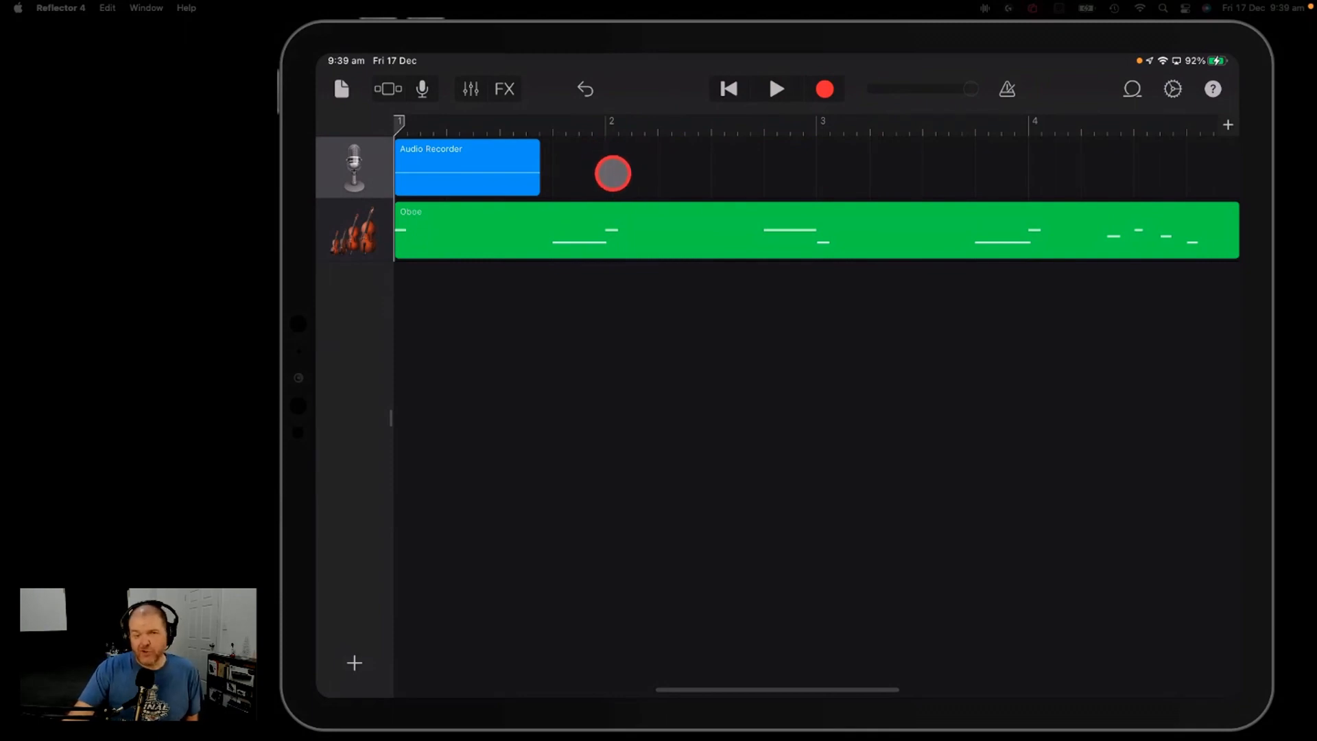
Step: Open the Oboe region's notes in the piano roll and close the editor with Done
{"action": "left_click", "coordinate": [571, 231]}
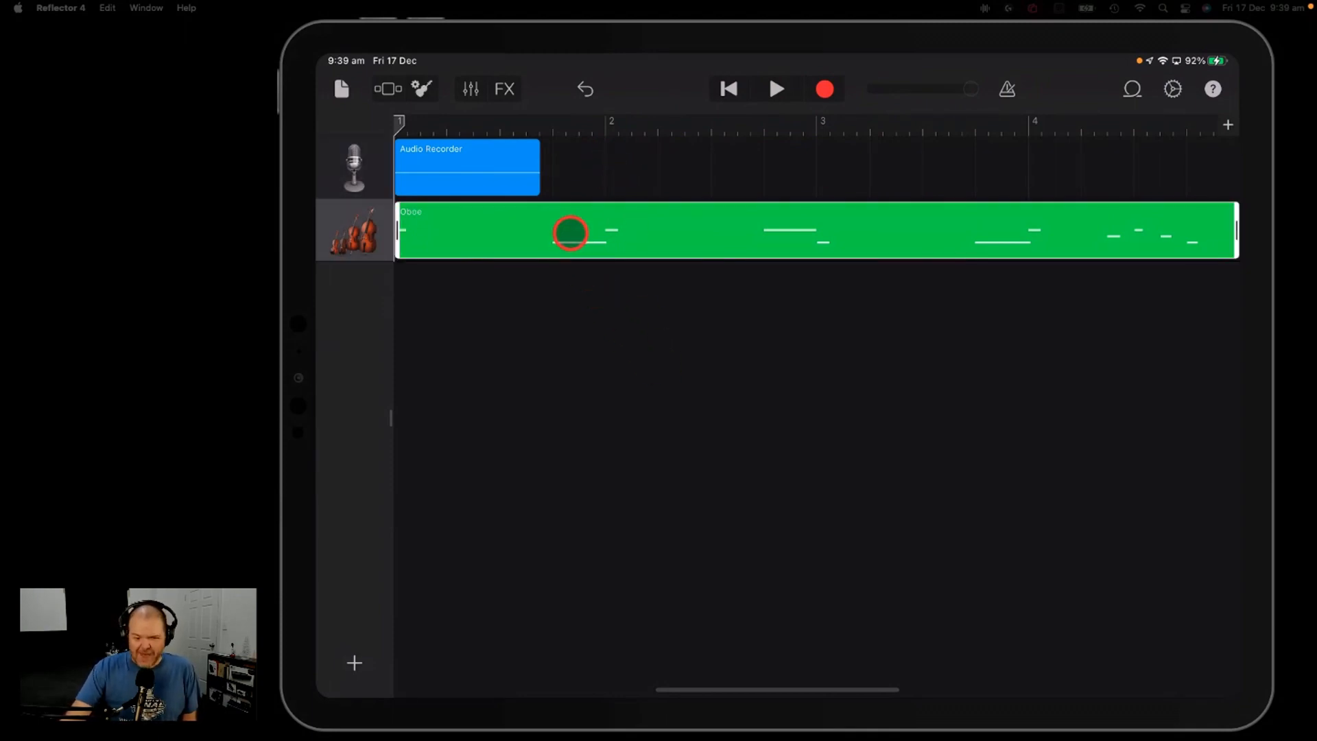
{"action": "left_click", "coordinate": [571, 234]}
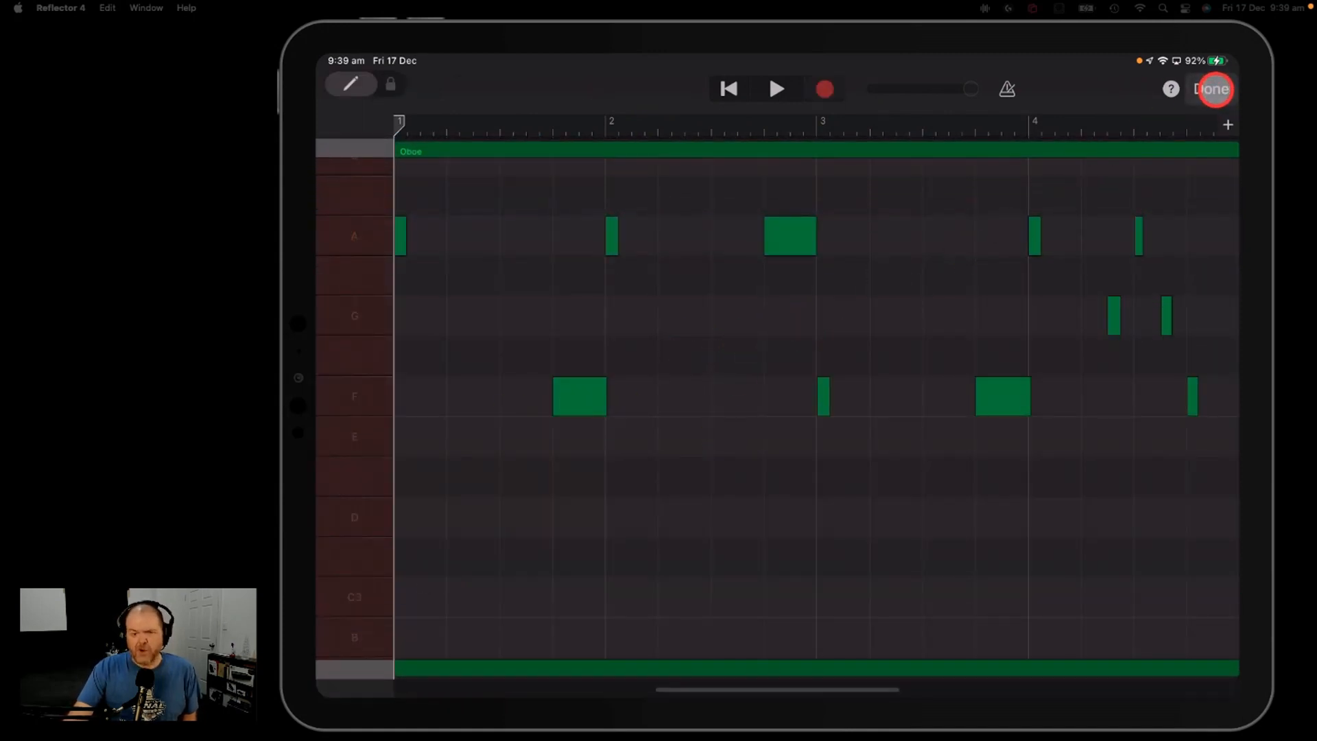
{"action": "left_click", "coordinate": [1212, 89]}
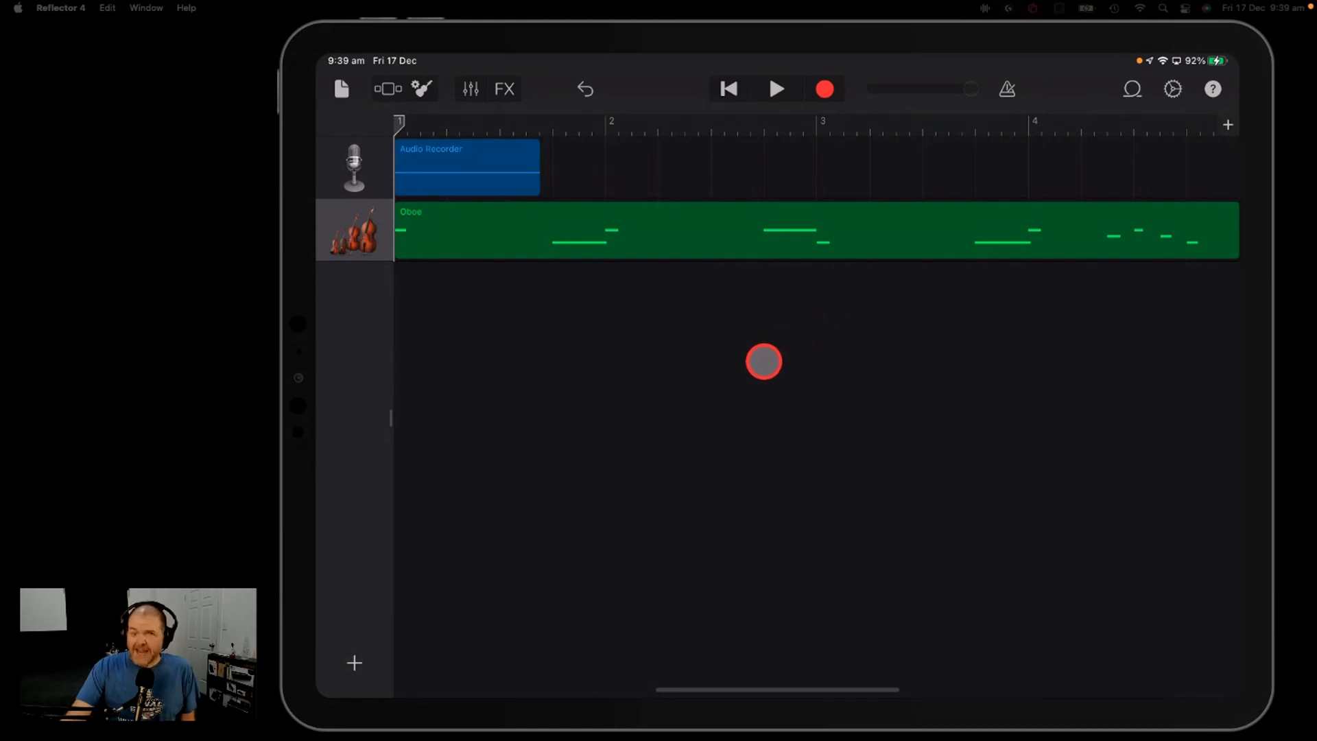